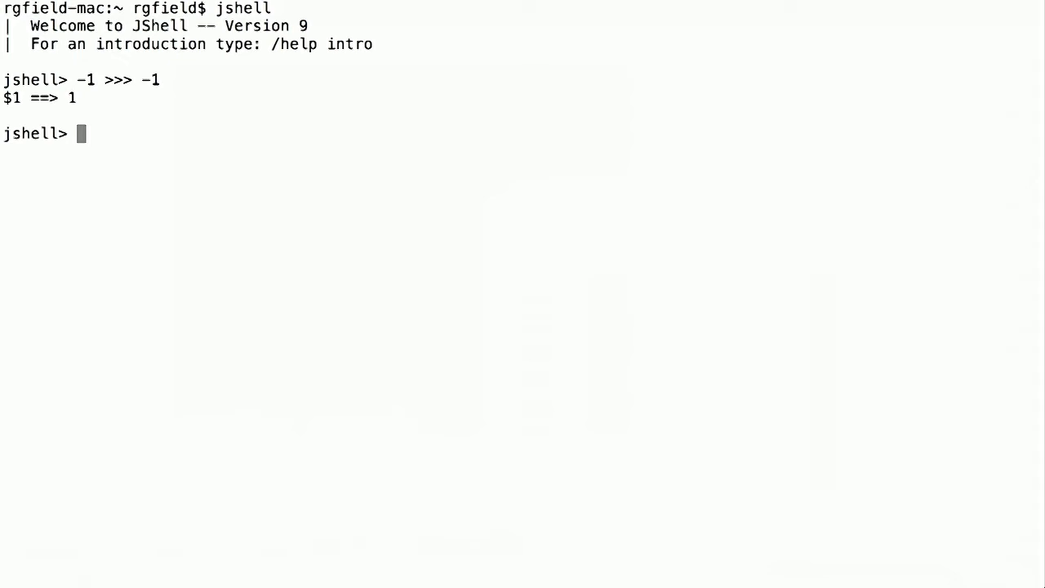
# - Evaluate -1 >>> -3 at the prompt
pyautogui.write('-1 >>> -3')
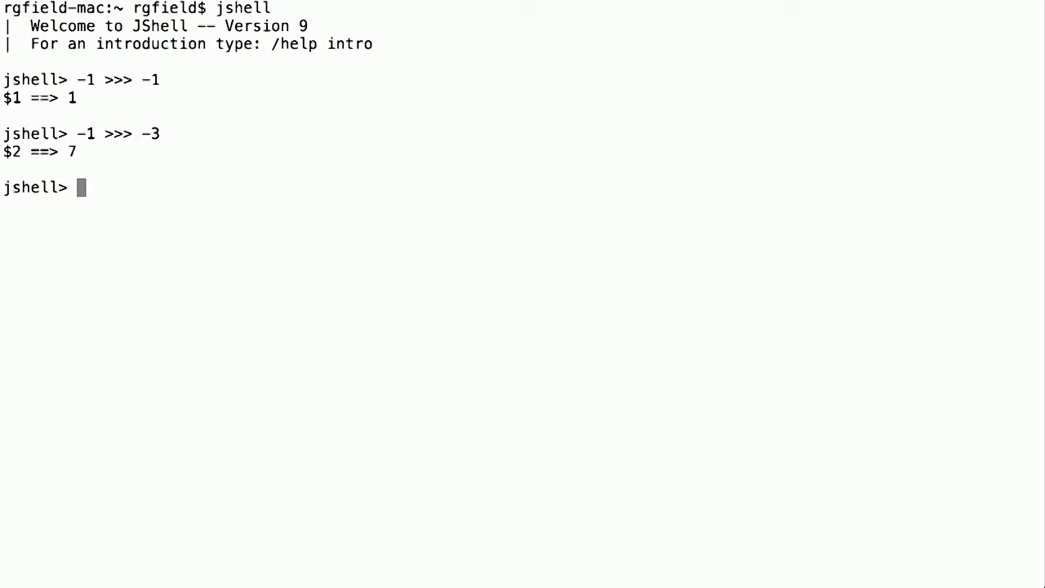
# - Start a for loop running i from -1 down while i > -40
pyautogui.write('for (in')
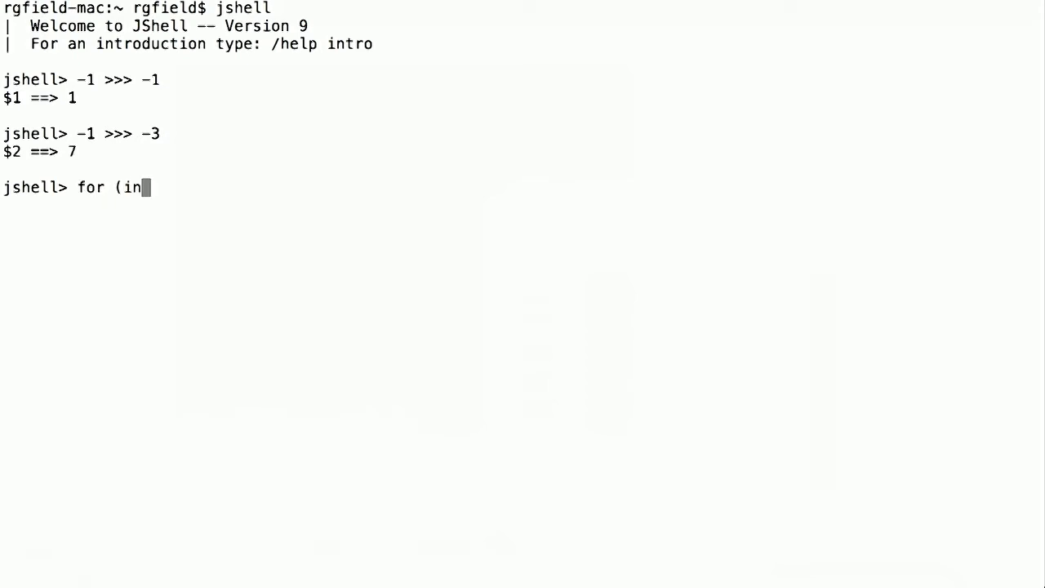
pyautogui.write('t i =')
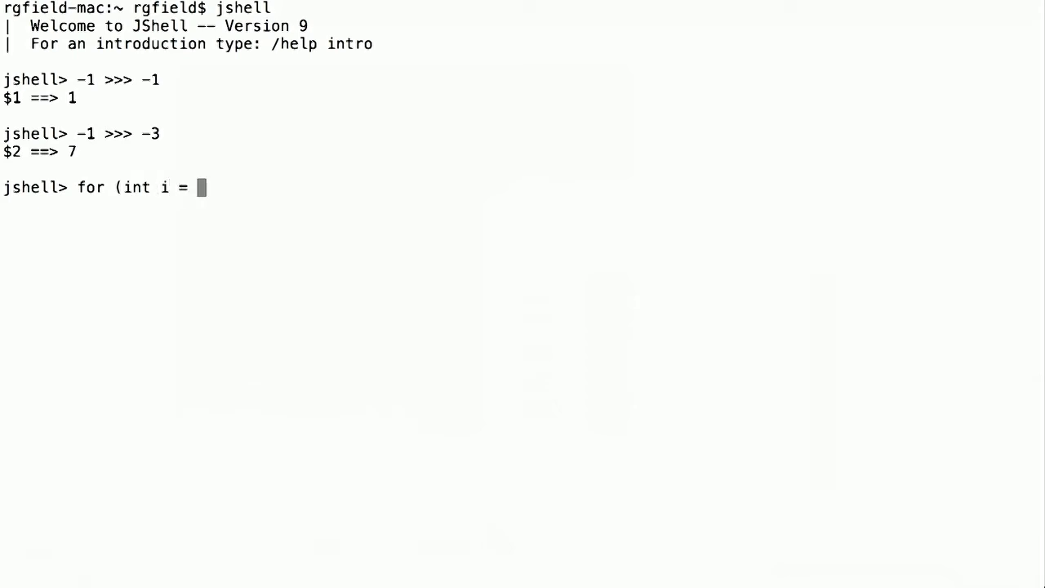
pyautogui.write('-1; i >')
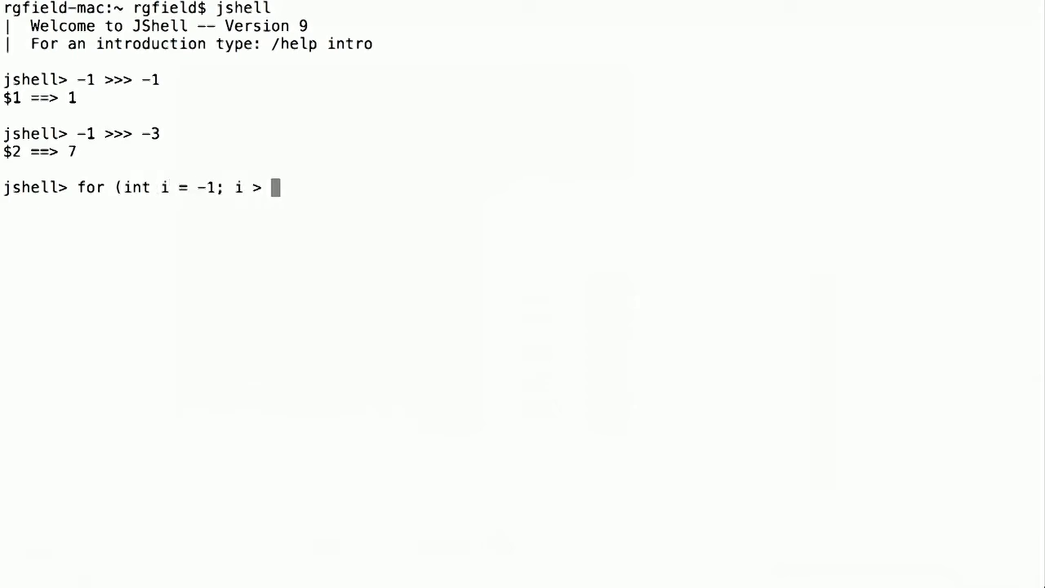
pyautogui.write('-40;')
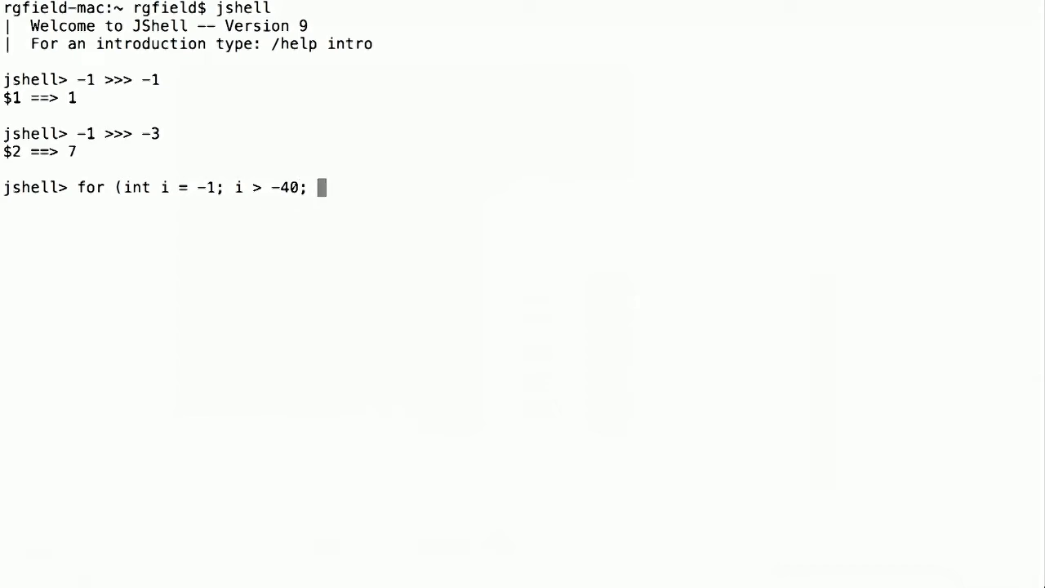
pyautogui.write('--i) System')
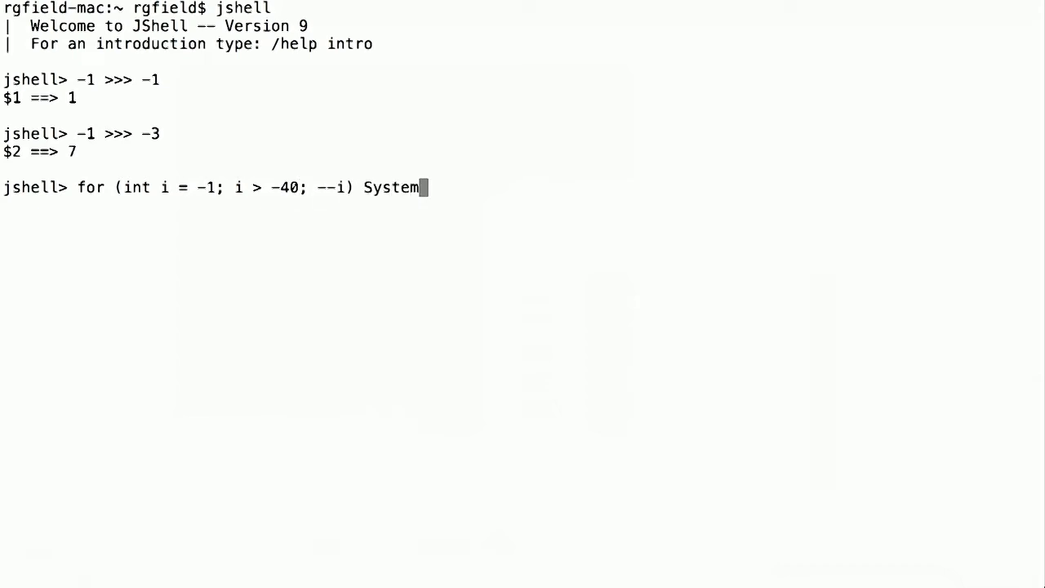
# - Have the loop printf "%d : %d\n" with i and -1 >>> i, producing the shift table
pyautogui.write('.out.prin')
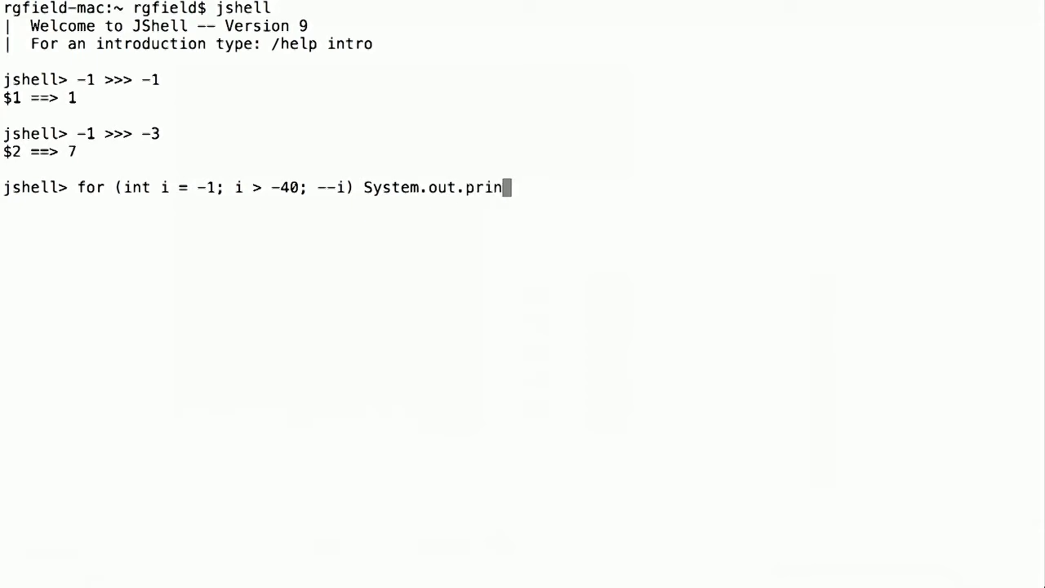
pyautogui.write('tf(')
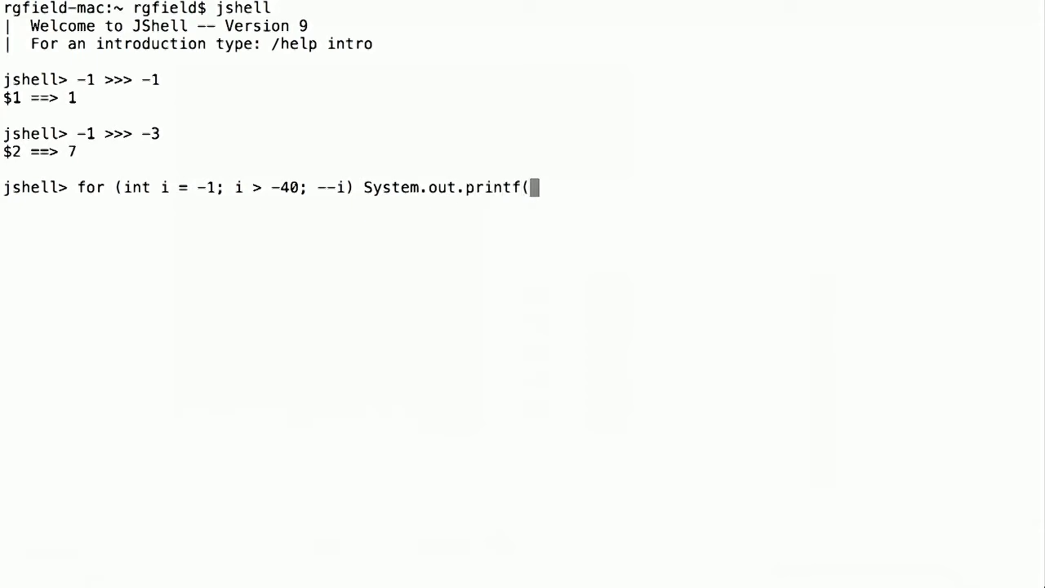
pyautogui.write('"%')
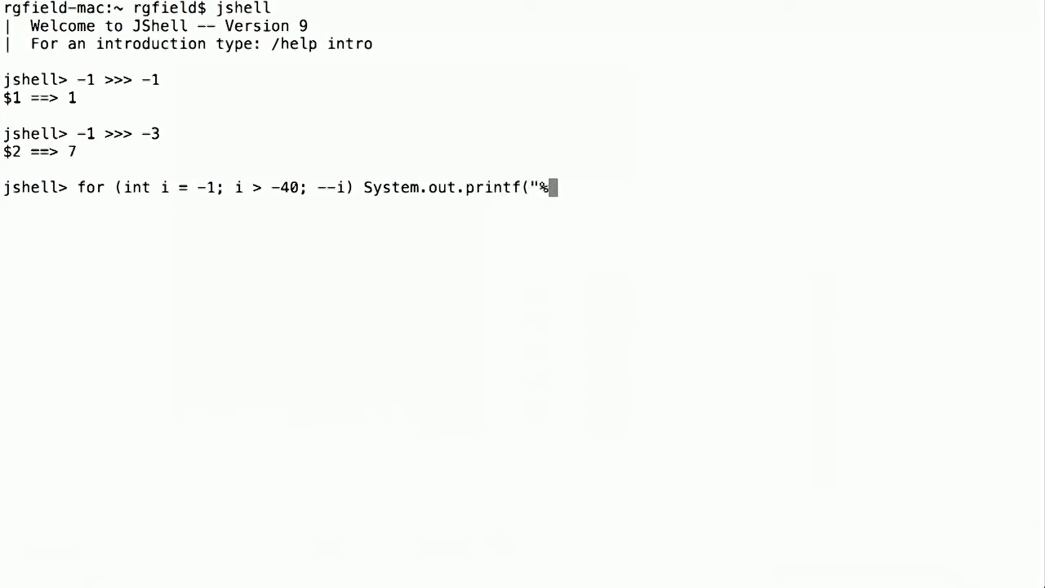
pyautogui.write('d :')
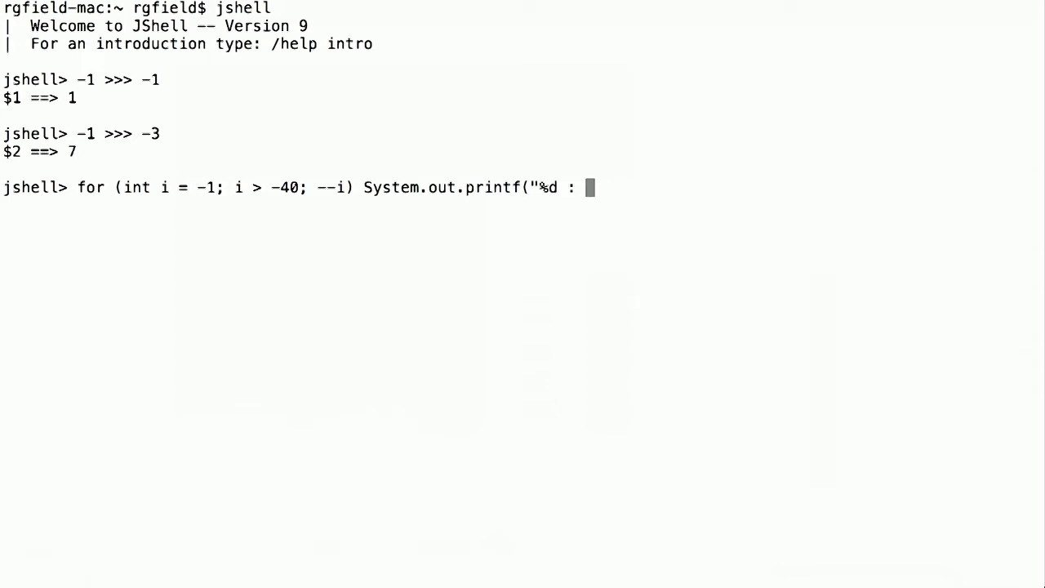
pyautogui.write('%d')
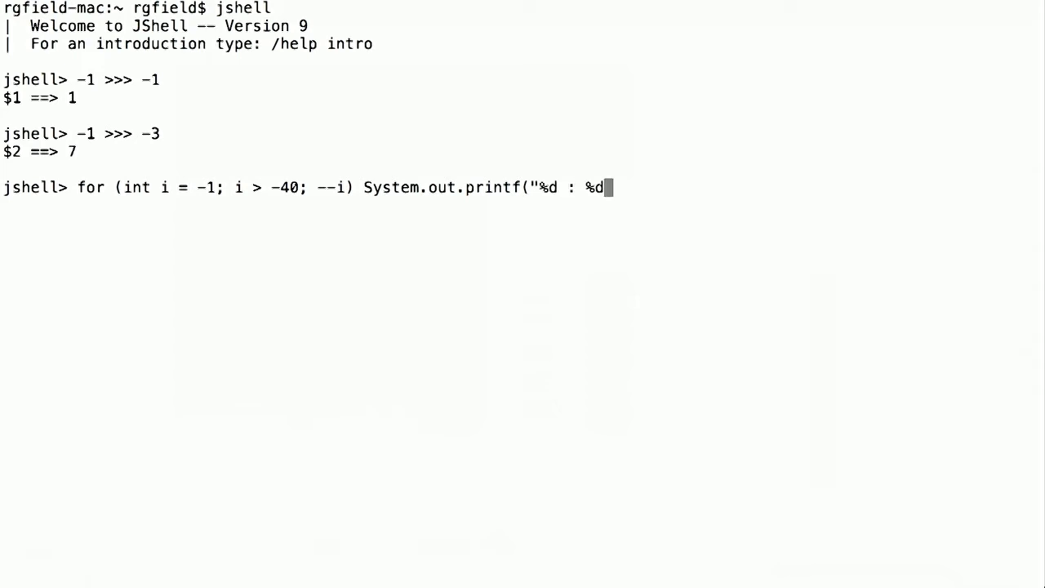
pyautogui.write('\\n",')
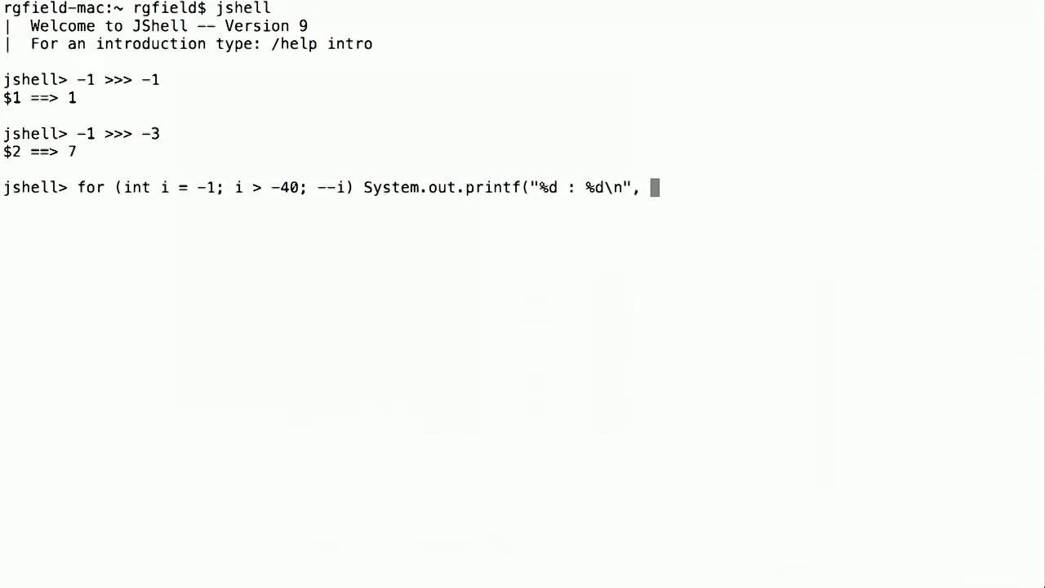
pyautogui.write('i, -1')
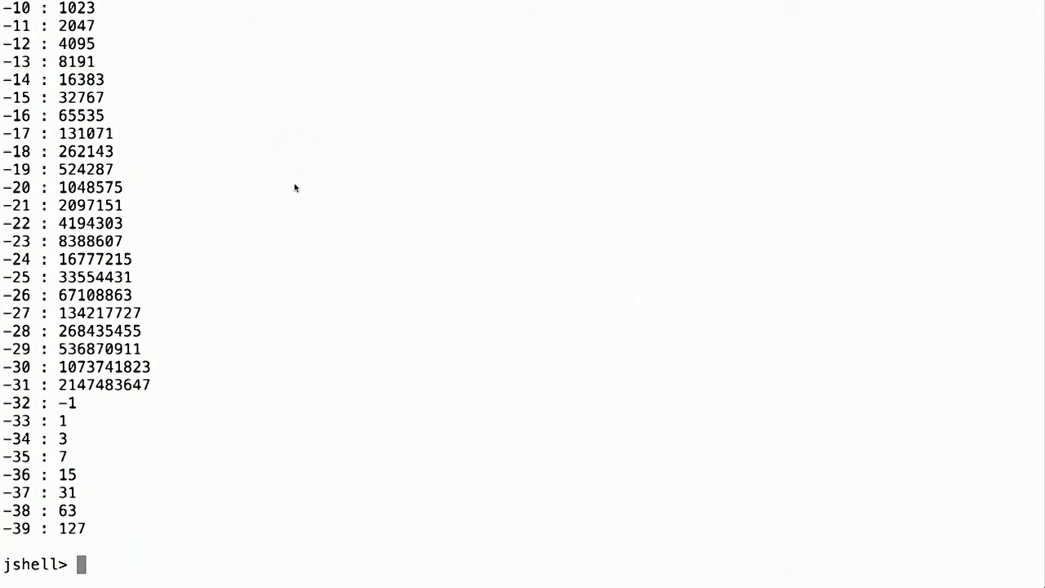
# - Recall the loop and wrap -1 >>> i in Integer.toBinaryString via Tab completion, hitting an IllegalFormatConversionException
pyautogui.write('for (int i = -1; i > -40; --i) System.out.printf("%d : %d\\n", i, -1 >>> i)')
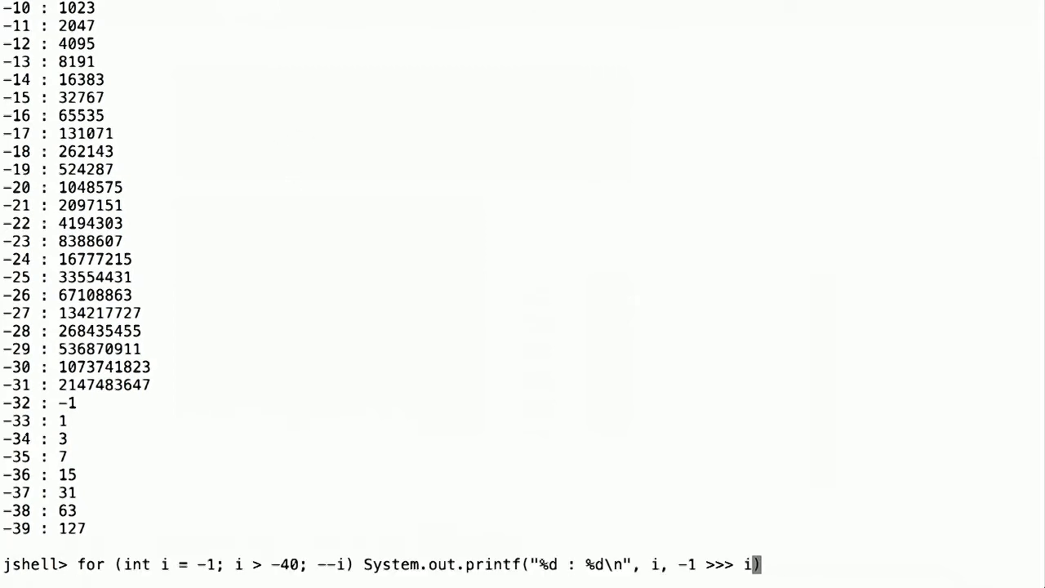
pyautogui.write(')')
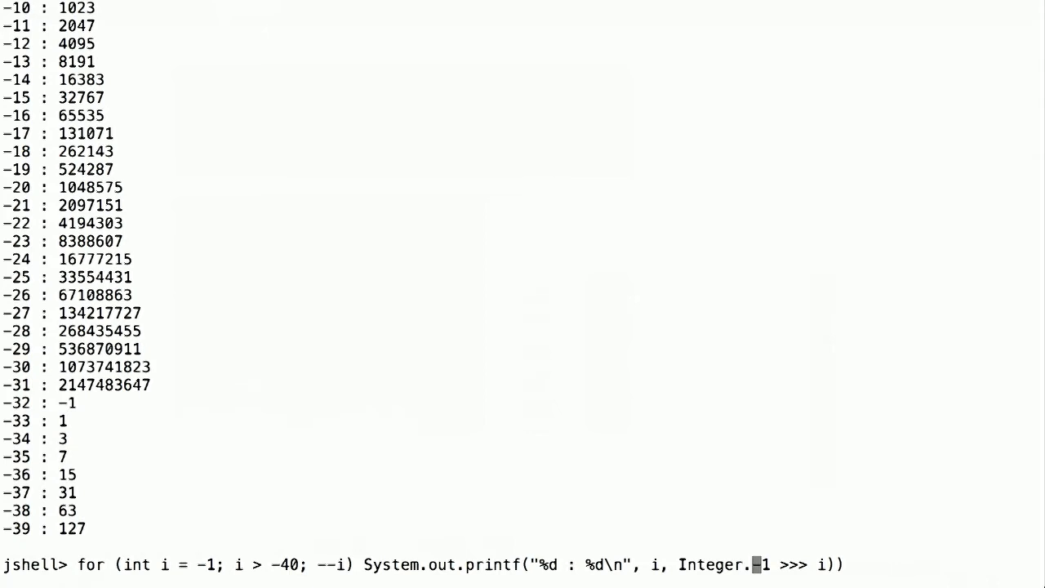
pyautogui.press('Tab')
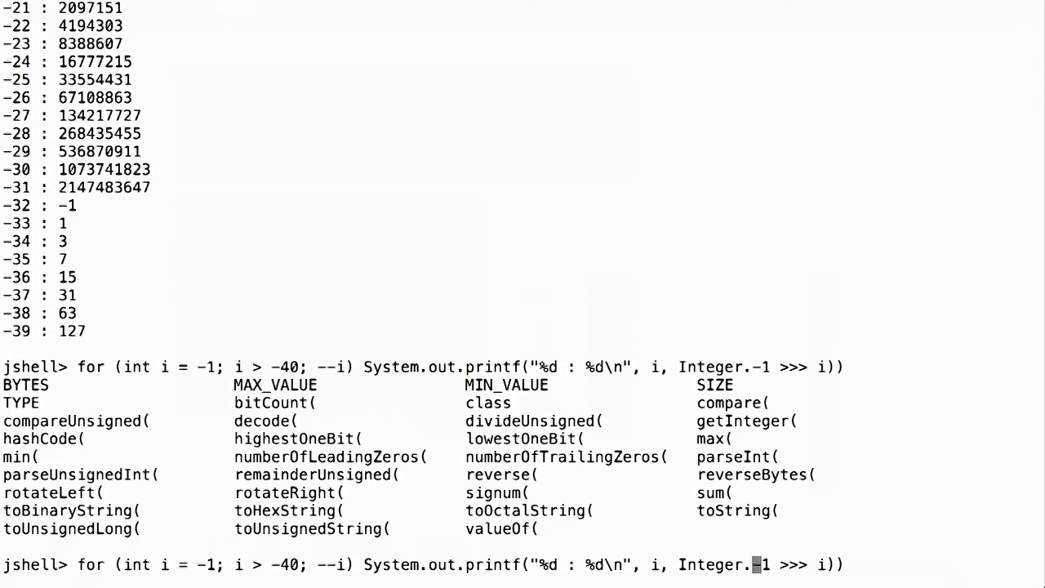
pyautogui.write('toBinaryString(')
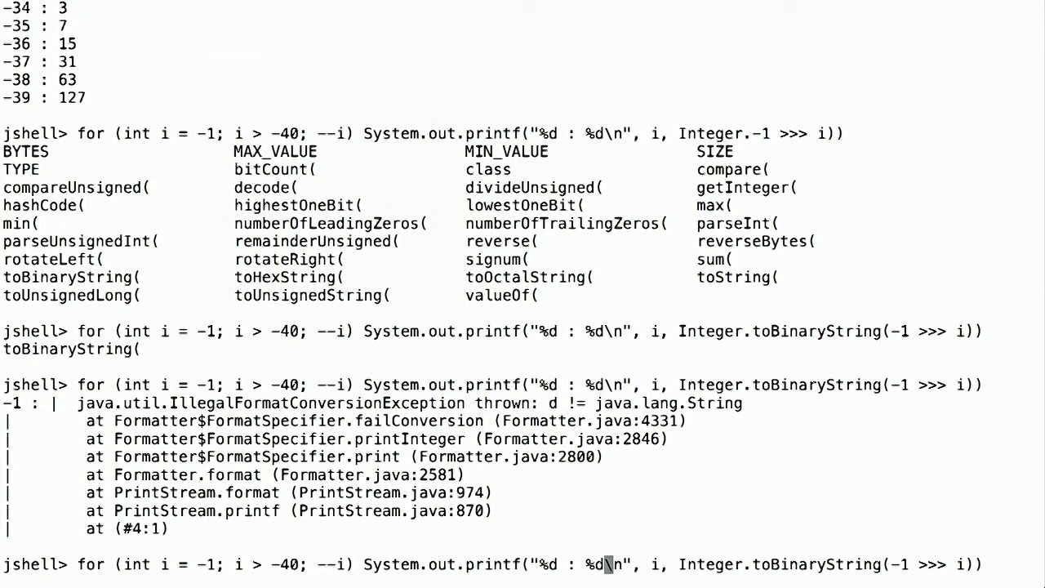
# - Rerun the loop with format "%3d : %20s\n" so binary strings print in an aligned column
pyautogui.write('20')
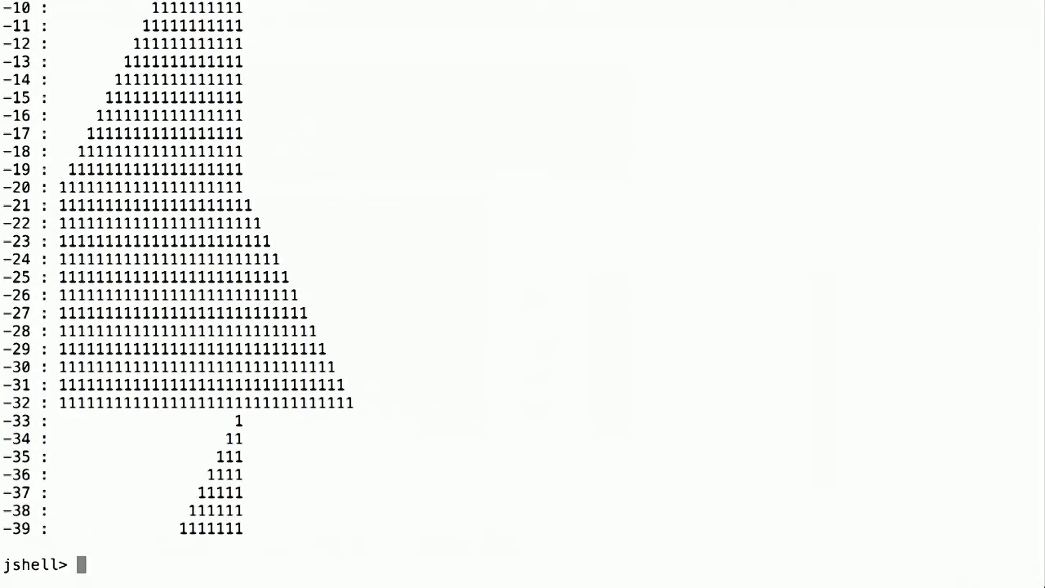
pyautogui.write('for (int i = -1; i > -40; --i) System.out.printf("%3d : %20s\\n", i, Integer.toBinaryString(-1 >>> i))')
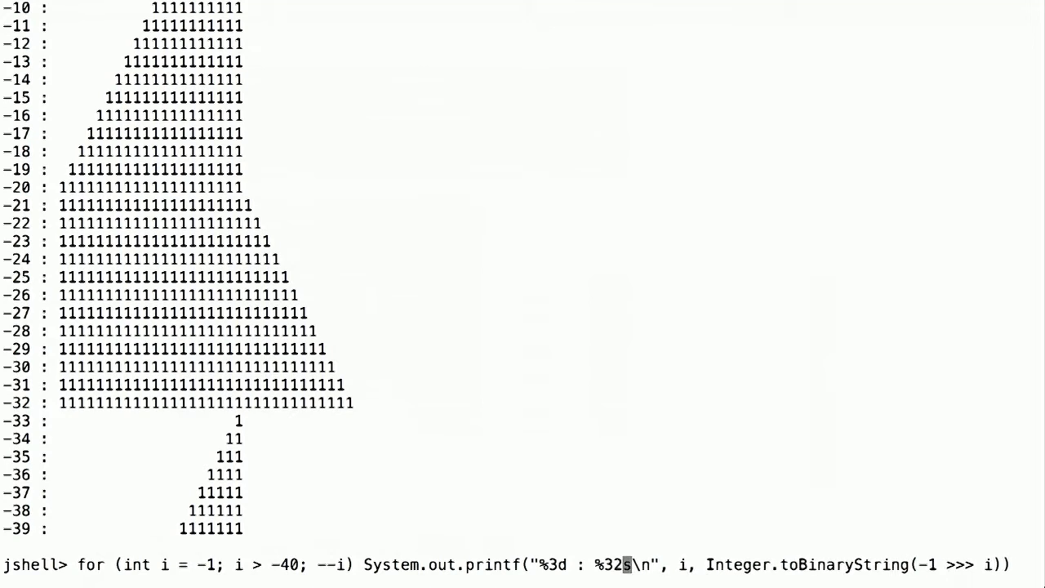
pyautogui.press('Enter')
pyautogui.write('JShell.')
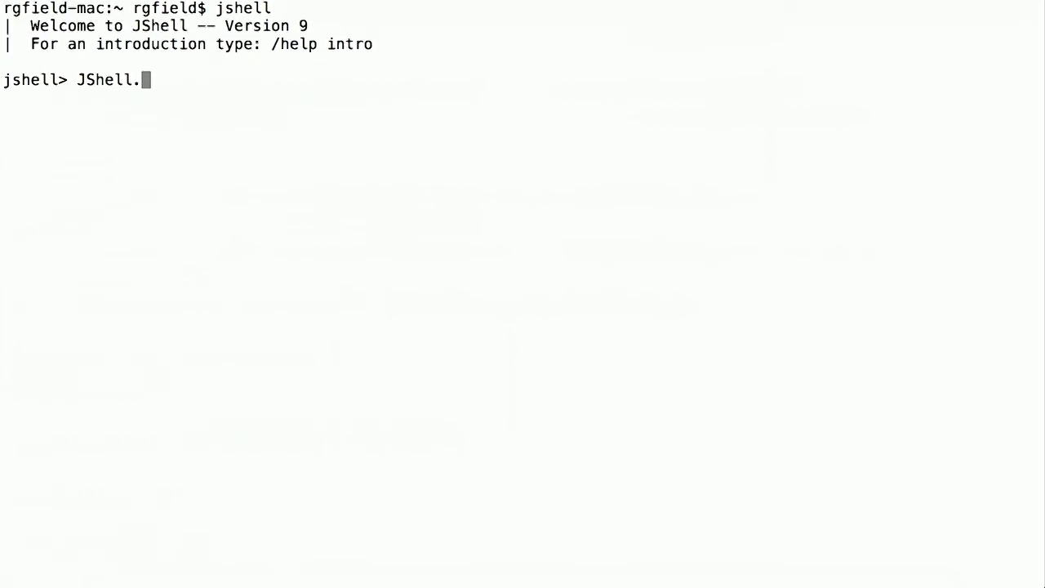
# - Import jdk.jshell.JShell via Tab and evaluate JShell.create()
pyautogui.press('Backspace')
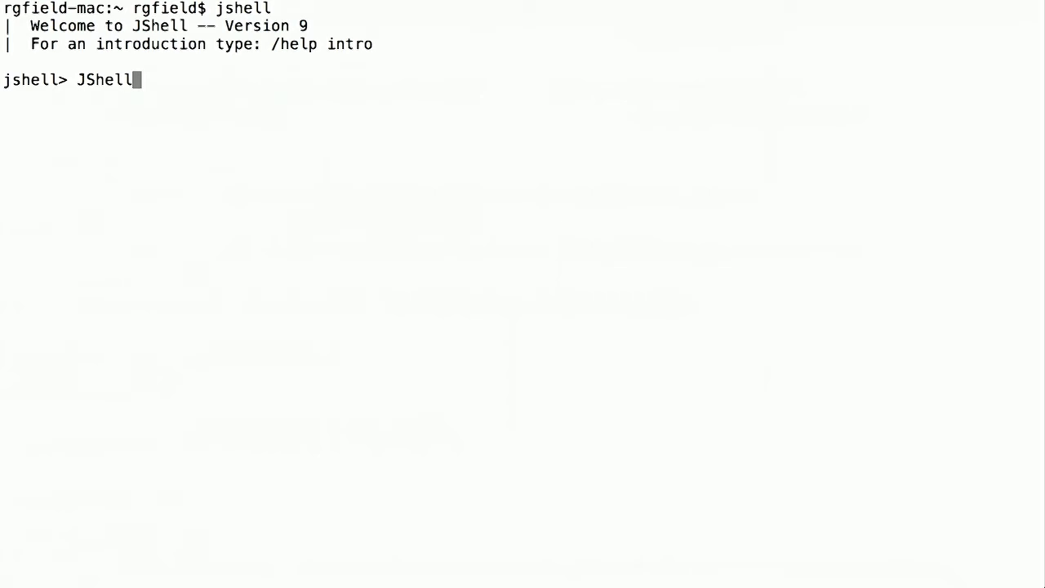
pyautogui.press('Tab')
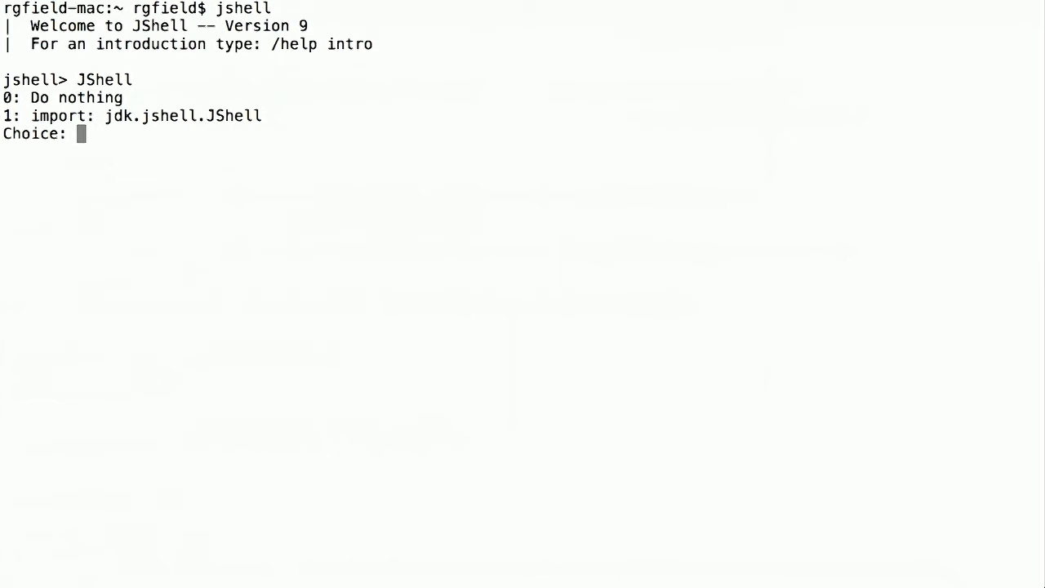
pyautogui.write('1')
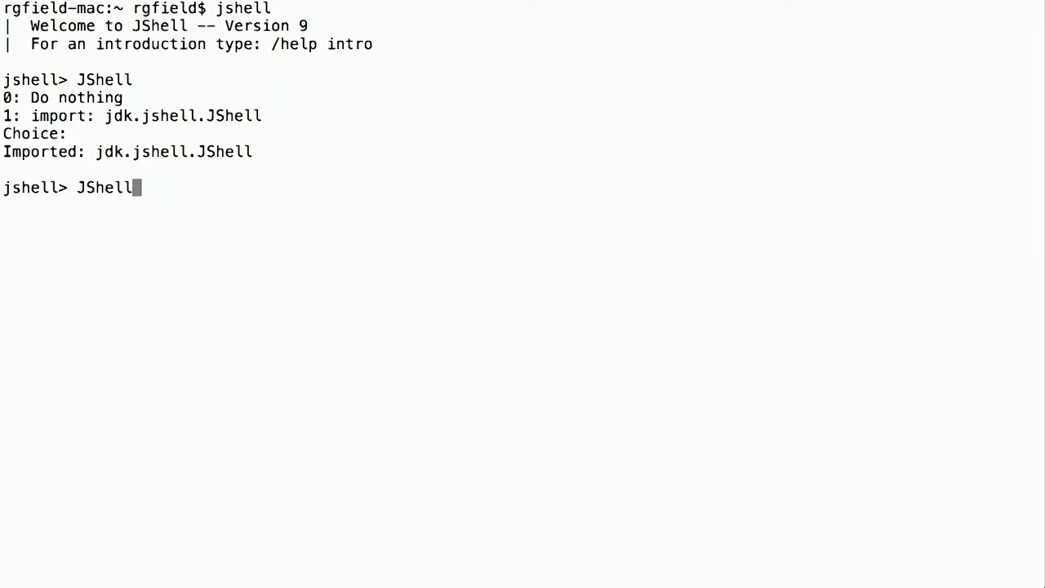
pyautogui.write('.')
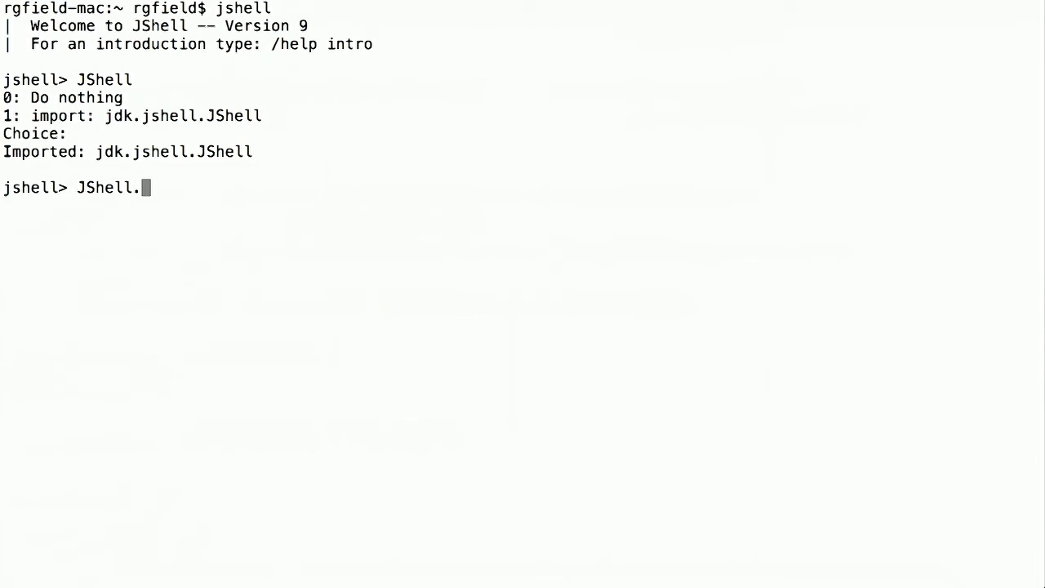
pyautogui.press('Tab')
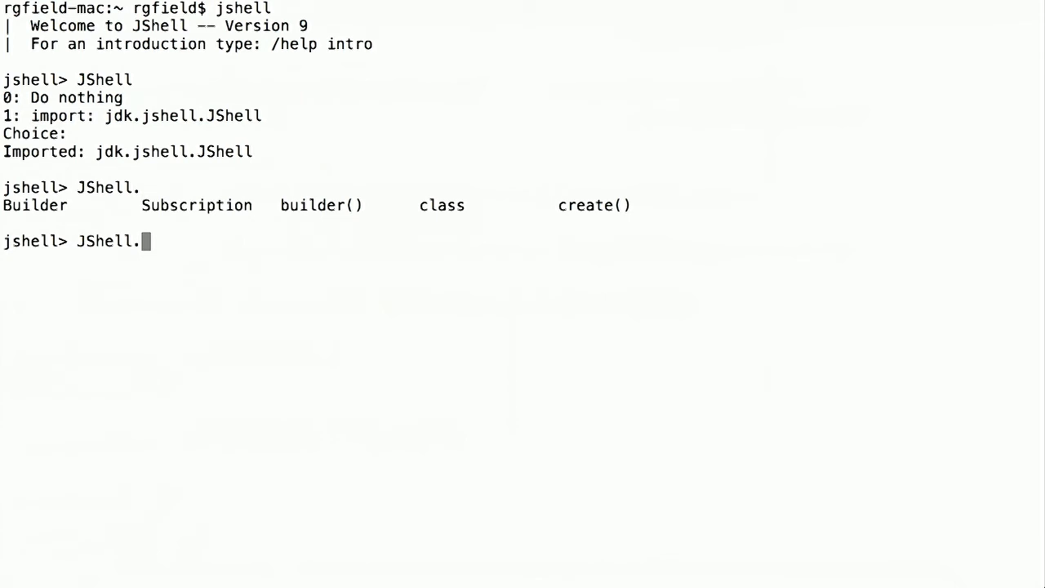
pyautogui.write('create()')
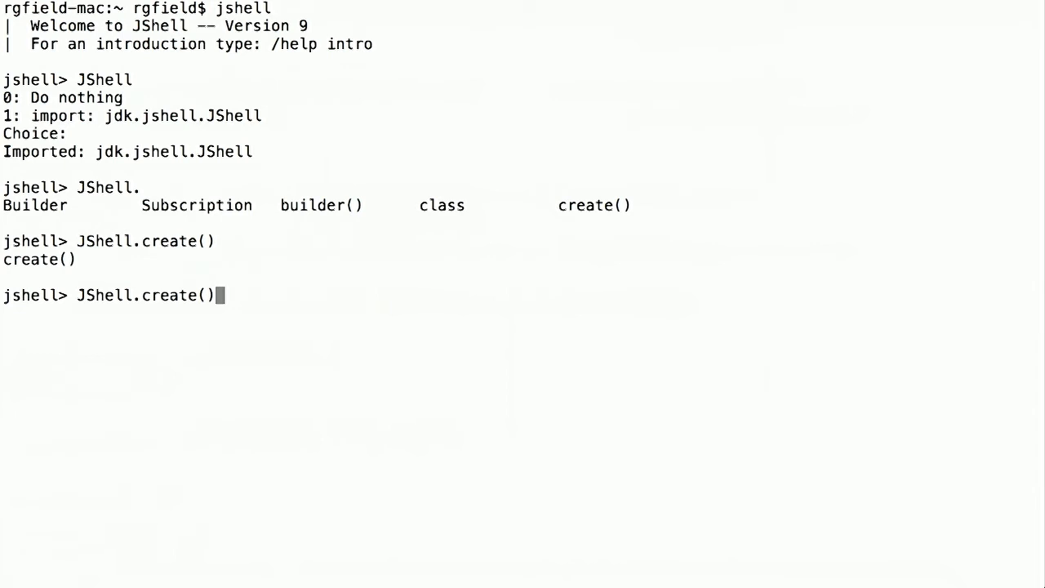
# - Declare JShell sh = JShell.create() to hold the new instance in sh
pyautogui.write('JShell = JShell.create()')
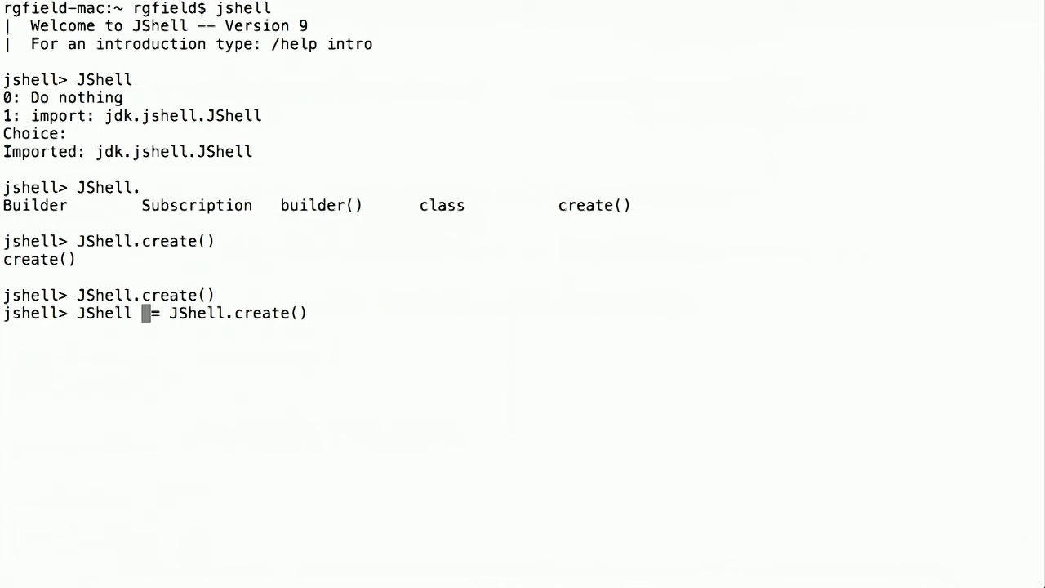
pyautogui.write('sh')
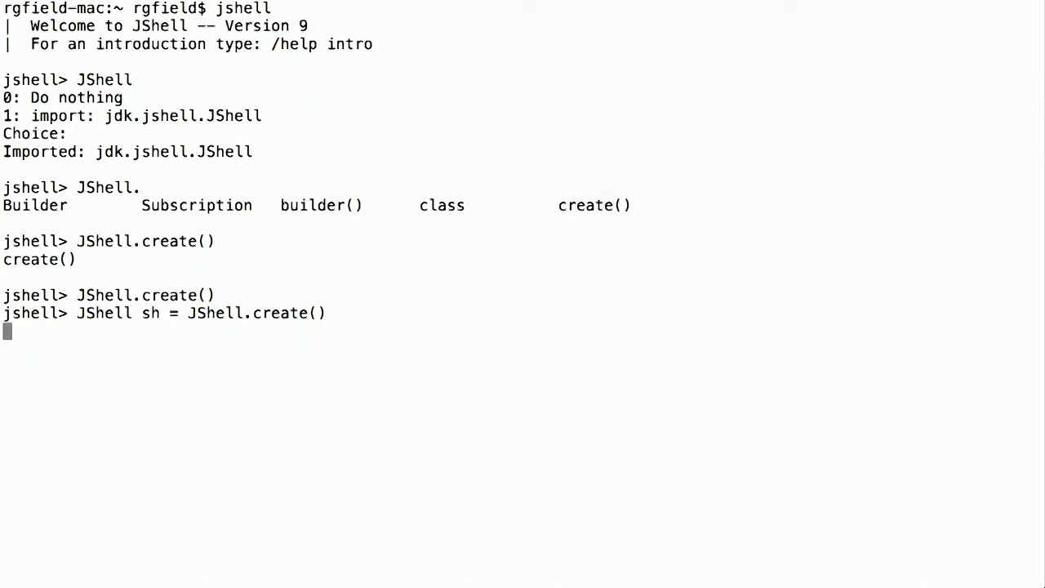
pyautogui.write('shell> sh')
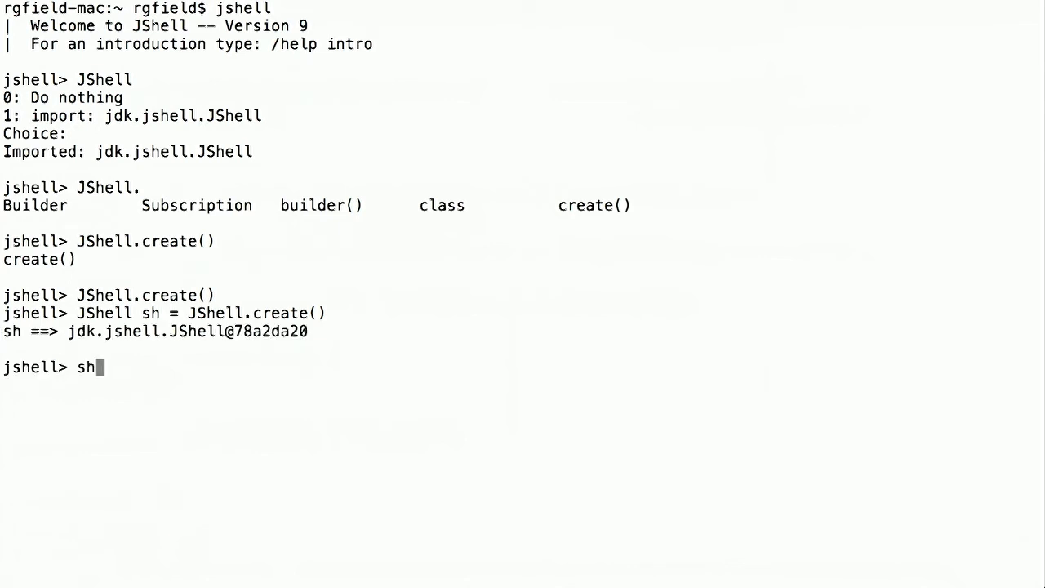
# - List the methods on sh and show the Javadoc for sh.eval(String input)
pyautogui.write('.')
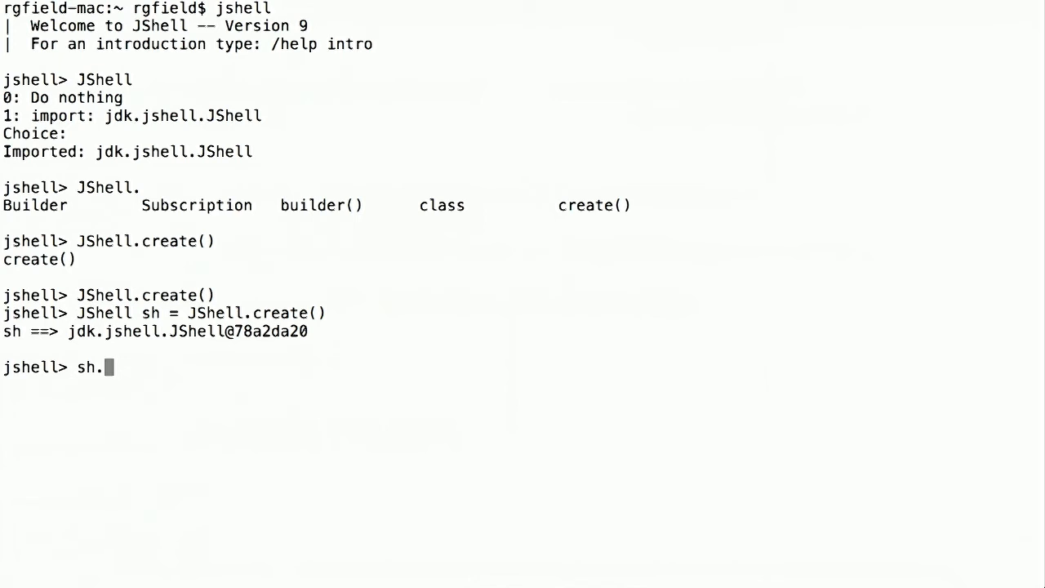
pyautogui.press('Tab')
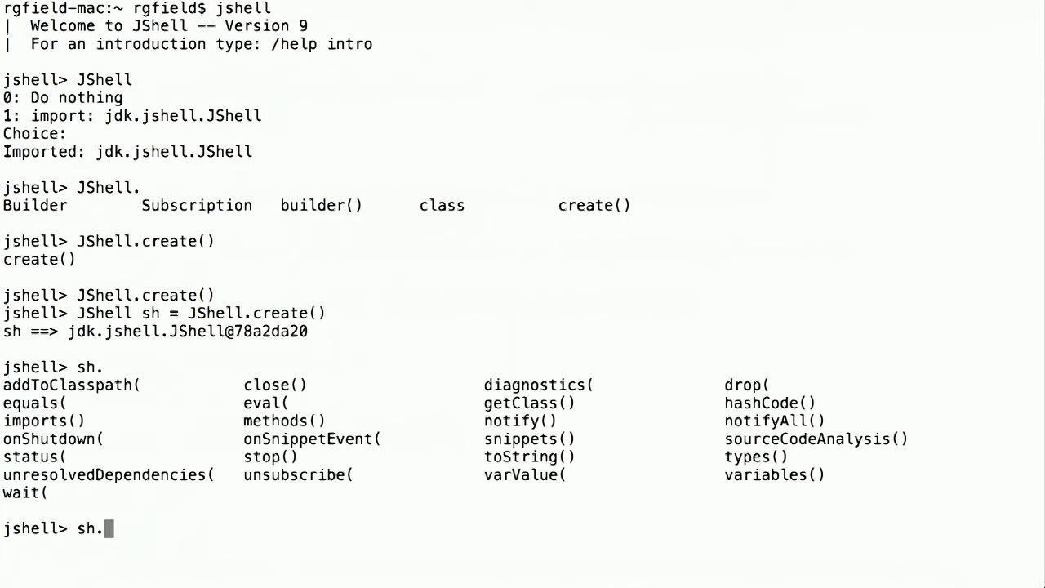
pyautogui.write('ev')
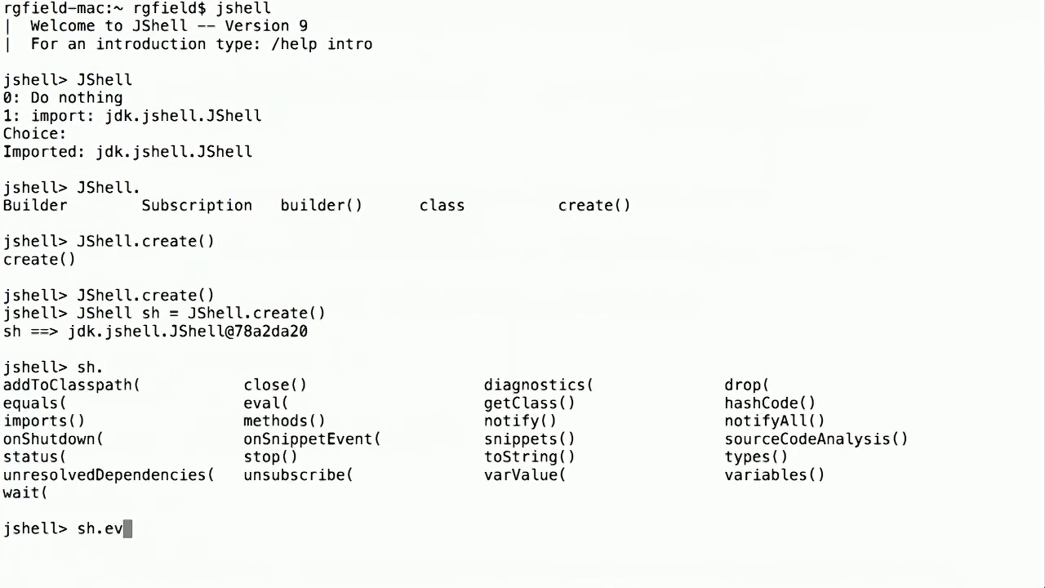
pyautogui.write('al(')
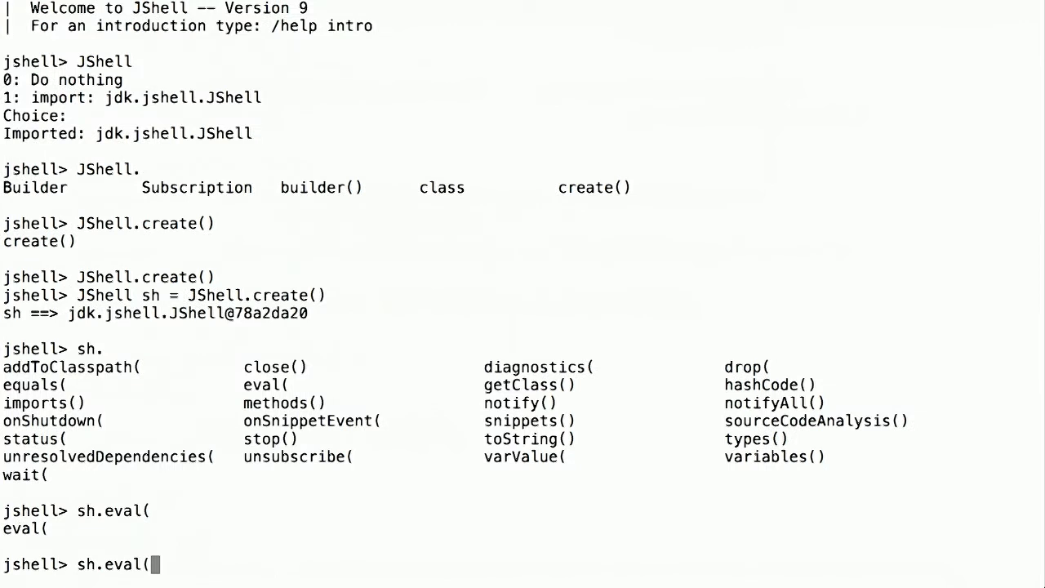
pyautogui.press('Tab')
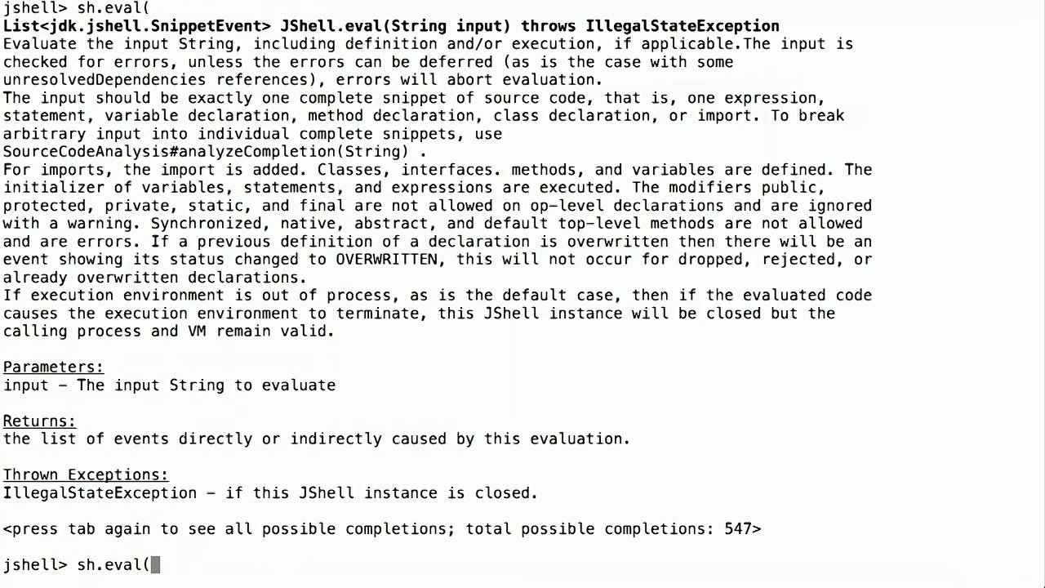
# - Store sh.eval("int x = 3;") in a variable named res and inspect res
pyautogui.write('"int x =')
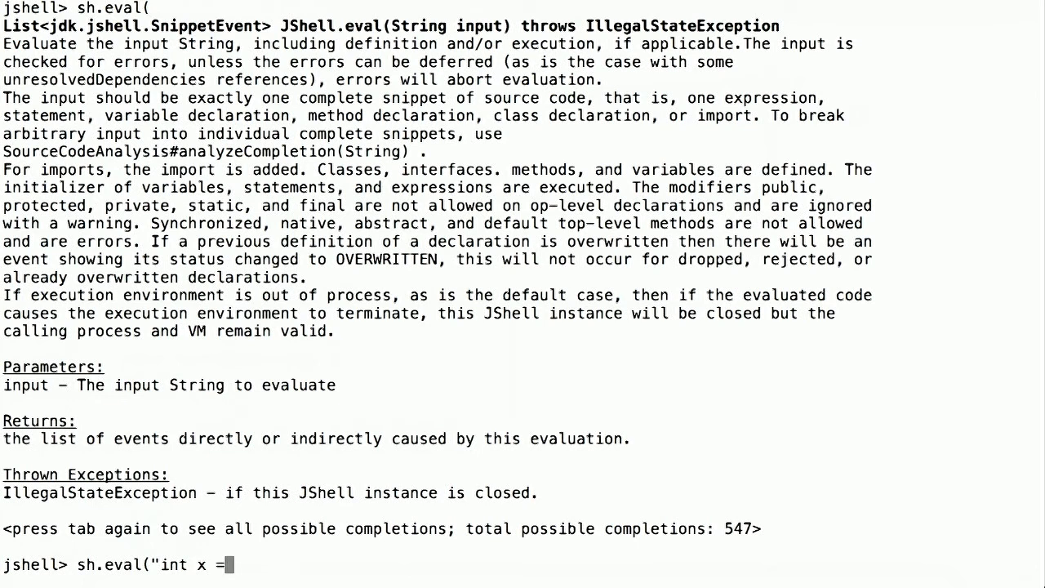
pyautogui.write('3')
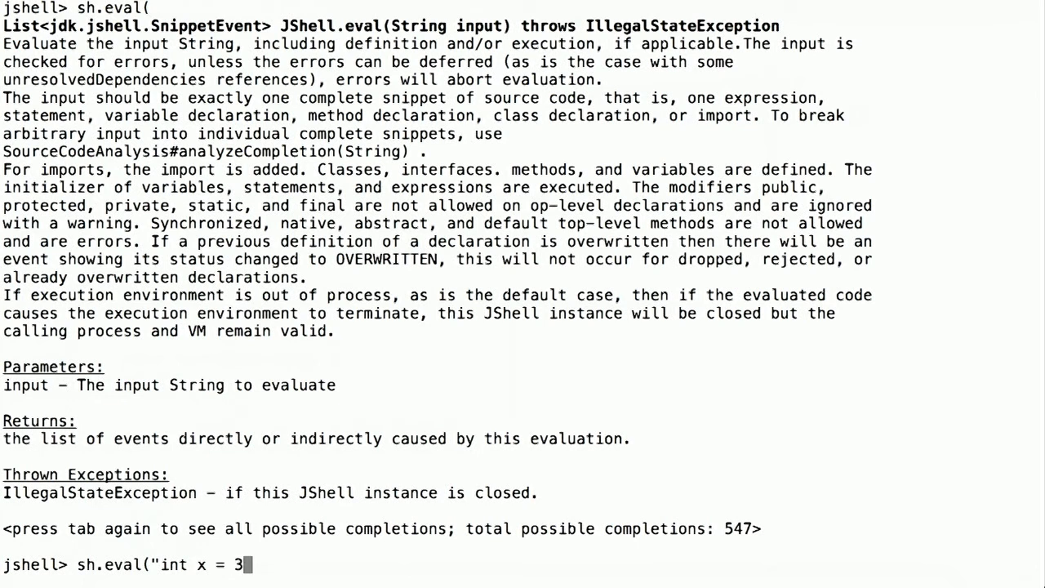
pyautogui.write(';")')
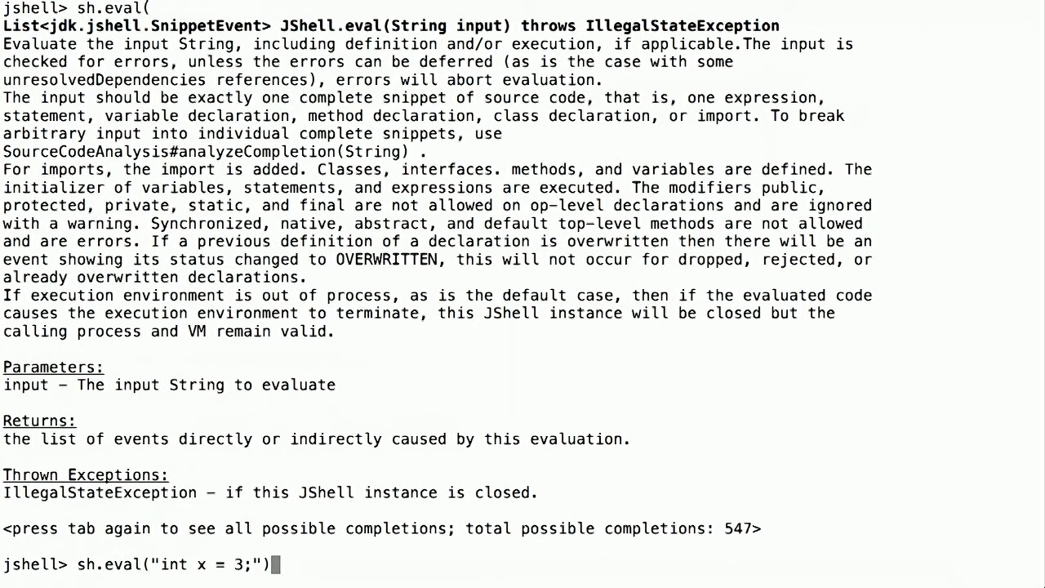
pyautogui.press('enter')
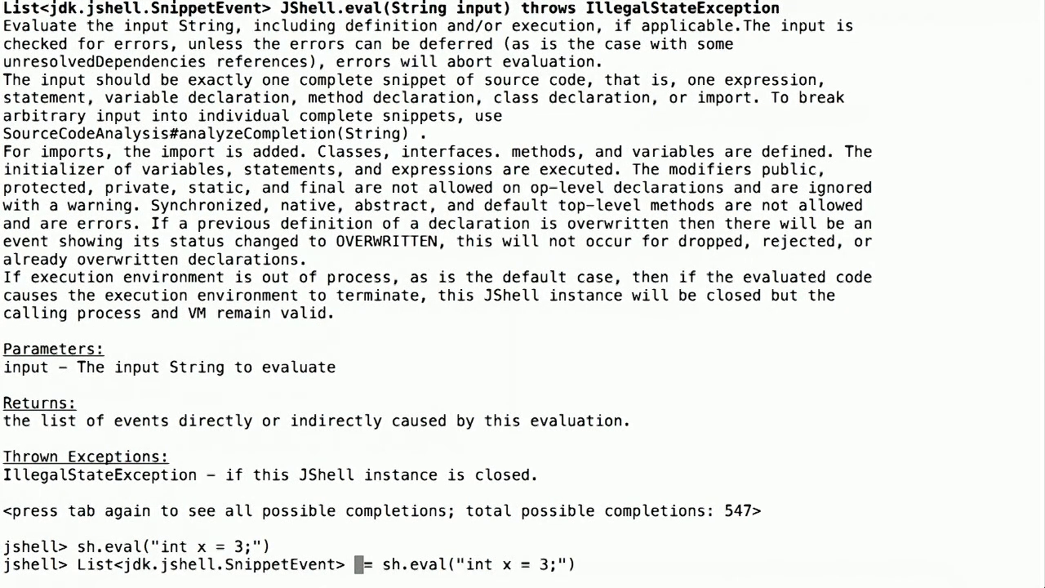
pyautogui.write('res')
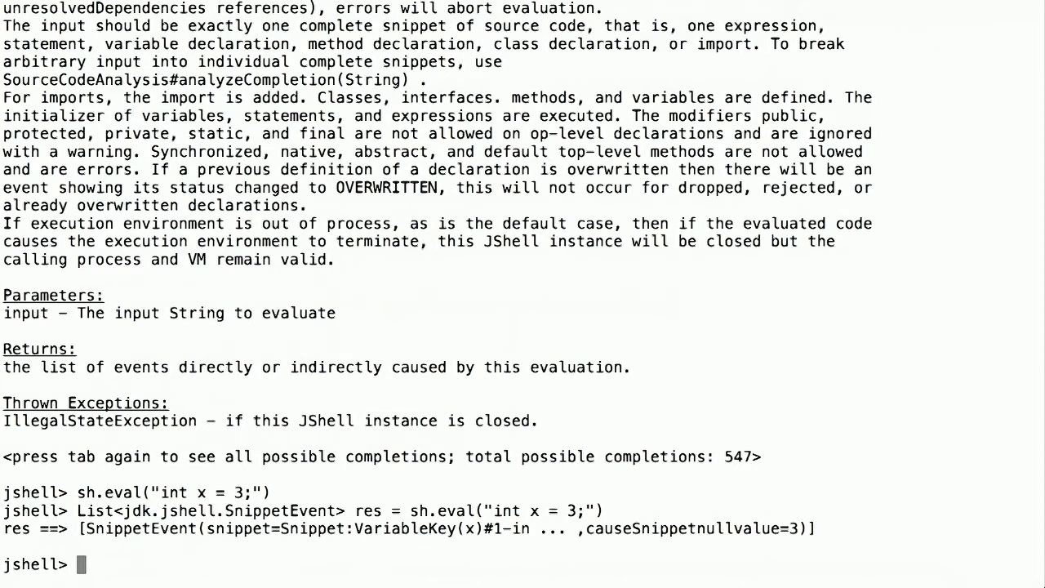
pyautogui.write('res')
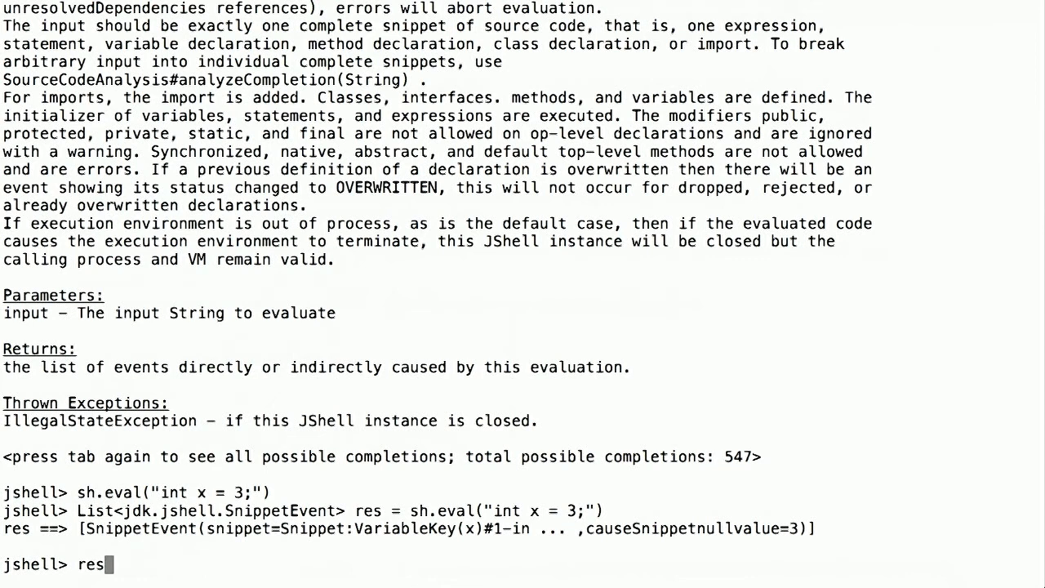
# - Store res.get(0) as SnippetEvent evt and check its status is VALID
pyautogui.write('..g')
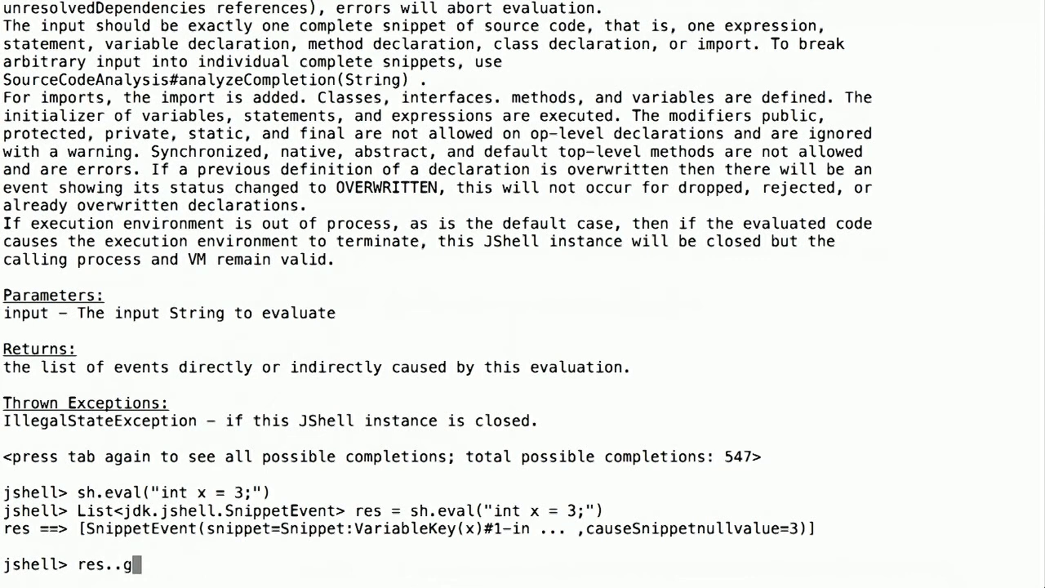
pyautogui.write('et')
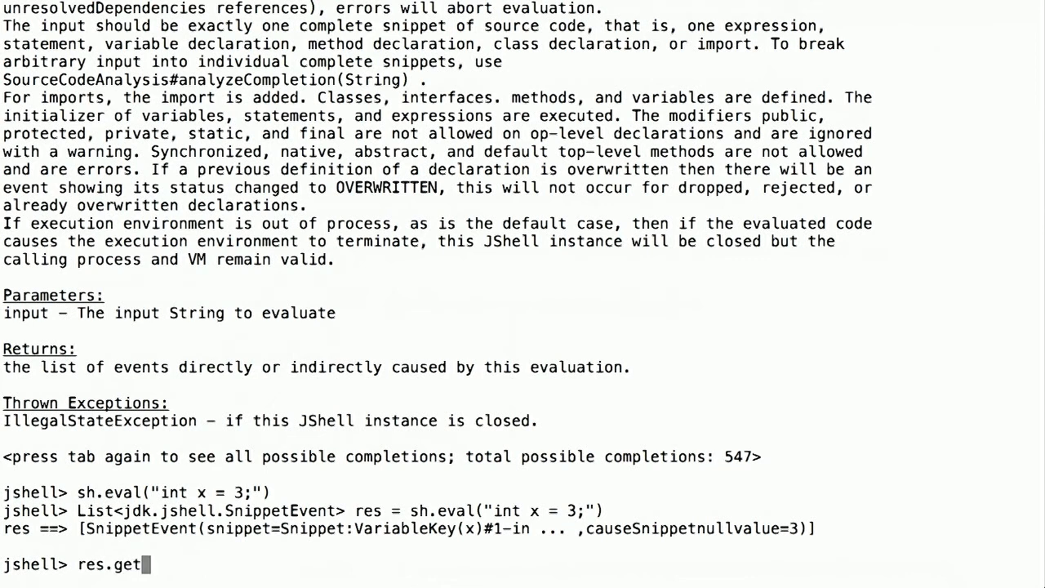
pyautogui.write('(0)')
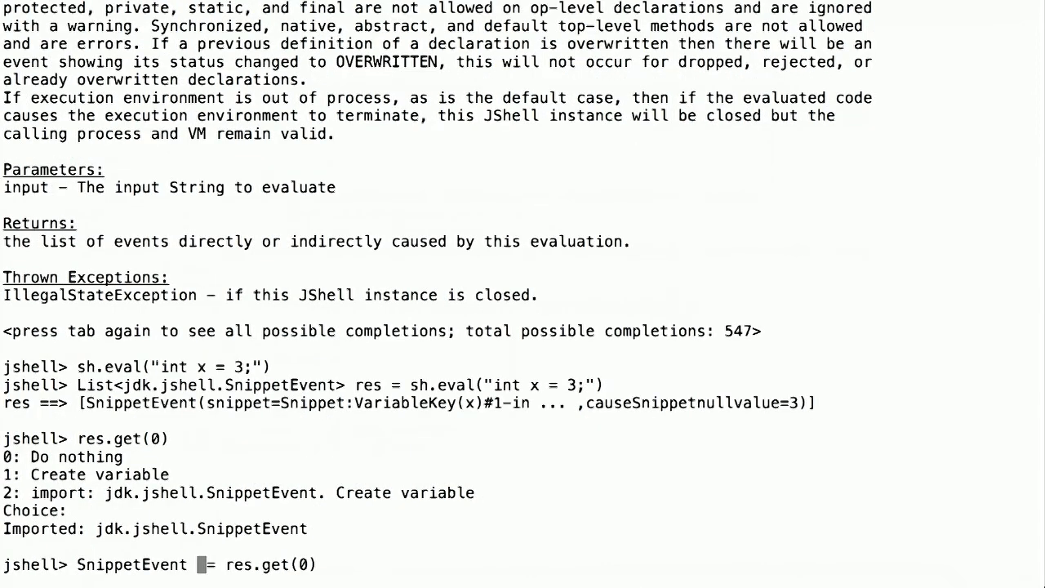
pyautogui.write('evt')
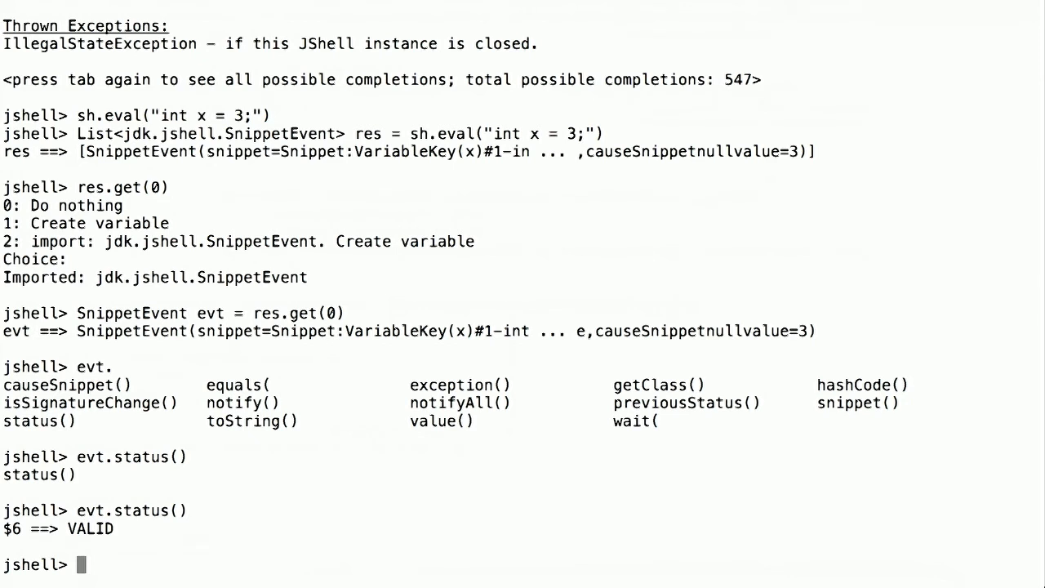
# - Check evt.value() returns 3 and begin void display(SnippetEvent e) {
pyautogui.write('evt.value(')
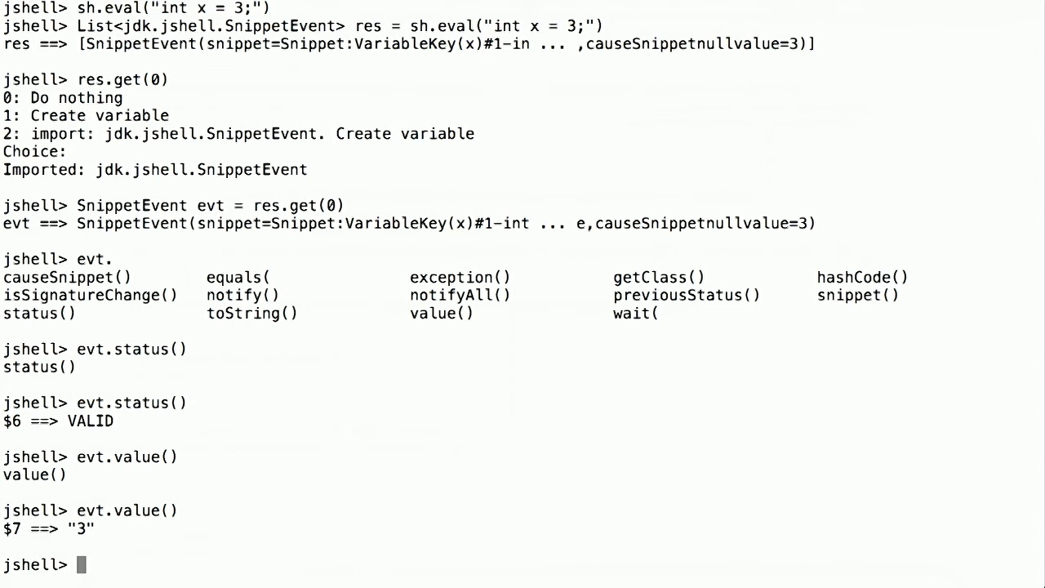
pyautogui.write('void du')
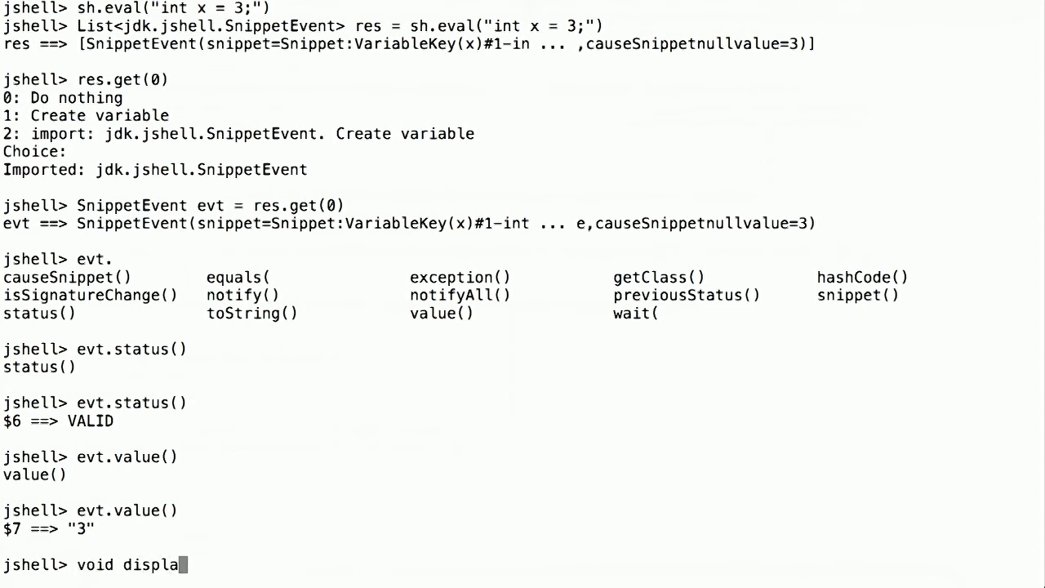
pyautogui.write('y(')
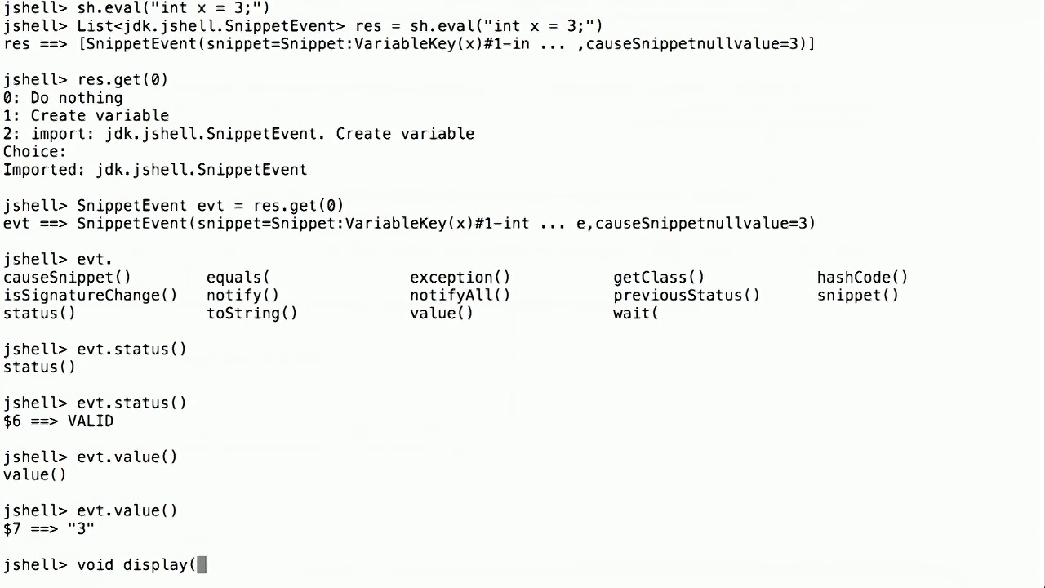
pyautogui.write('SnippetEvent')
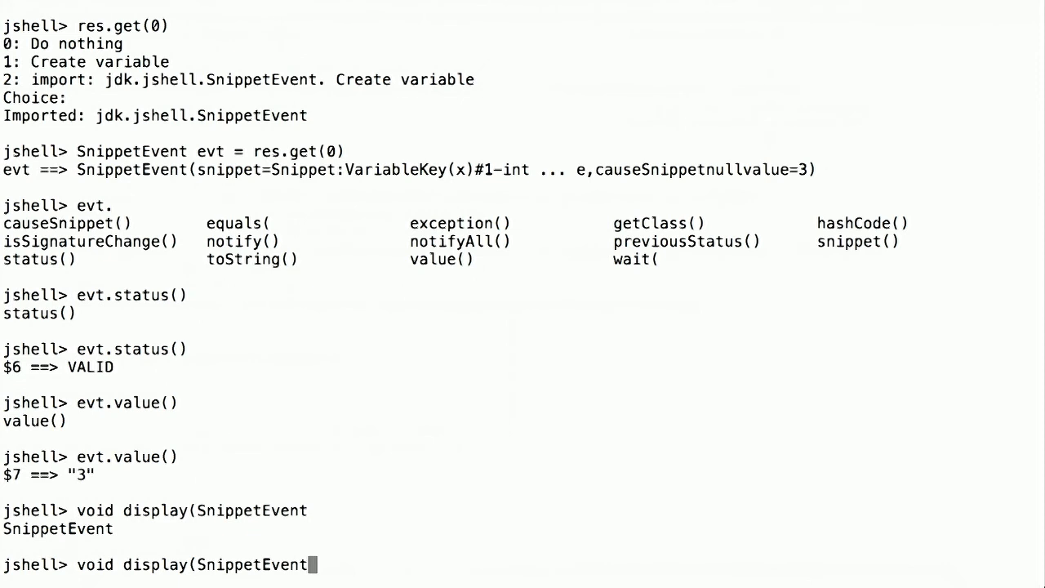
pyautogui.write('" "')
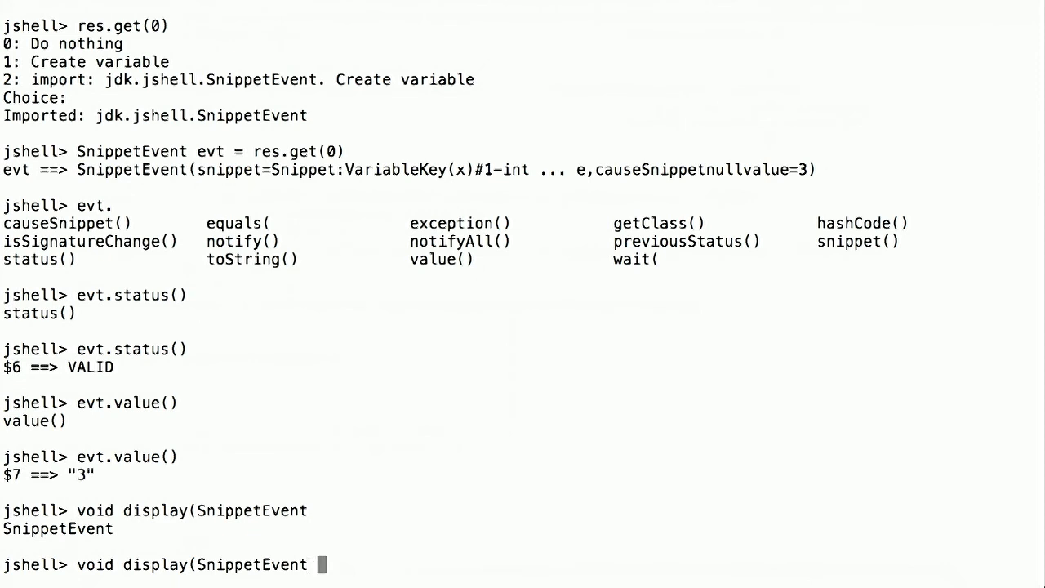
pyautogui.write('e)')
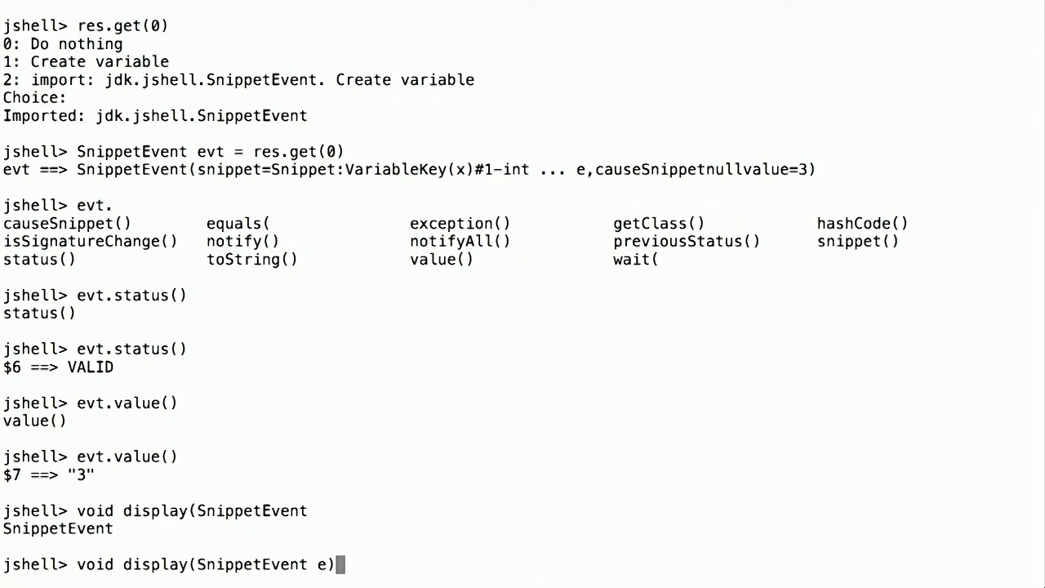
pyautogui.write('{')
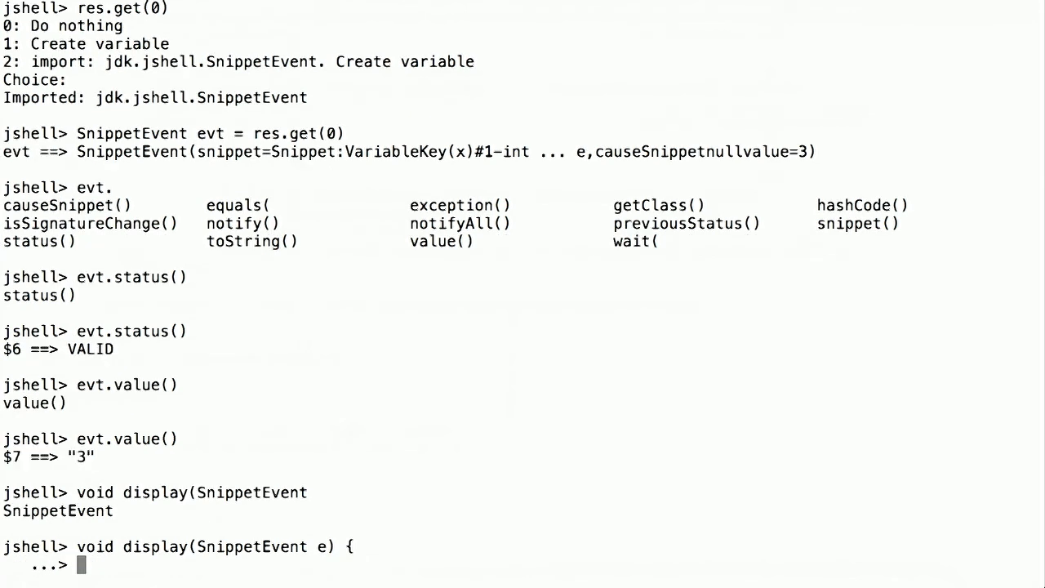
# - Give display the body System.out.printf("\nvalue: %s\n", e.value()); creating the method
pyautogui.write('System.o')
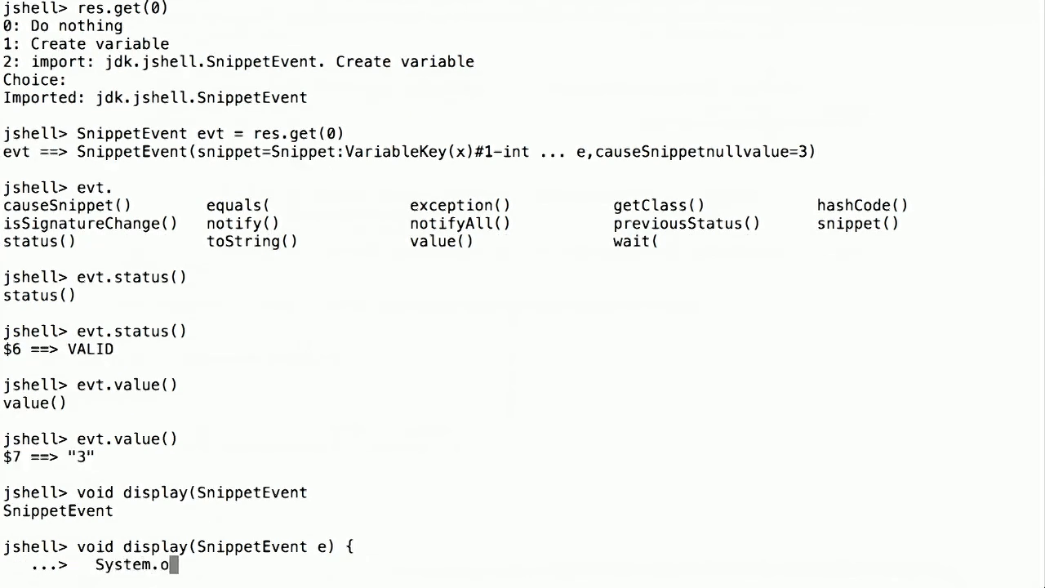
pyautogui.write('ut.prin')
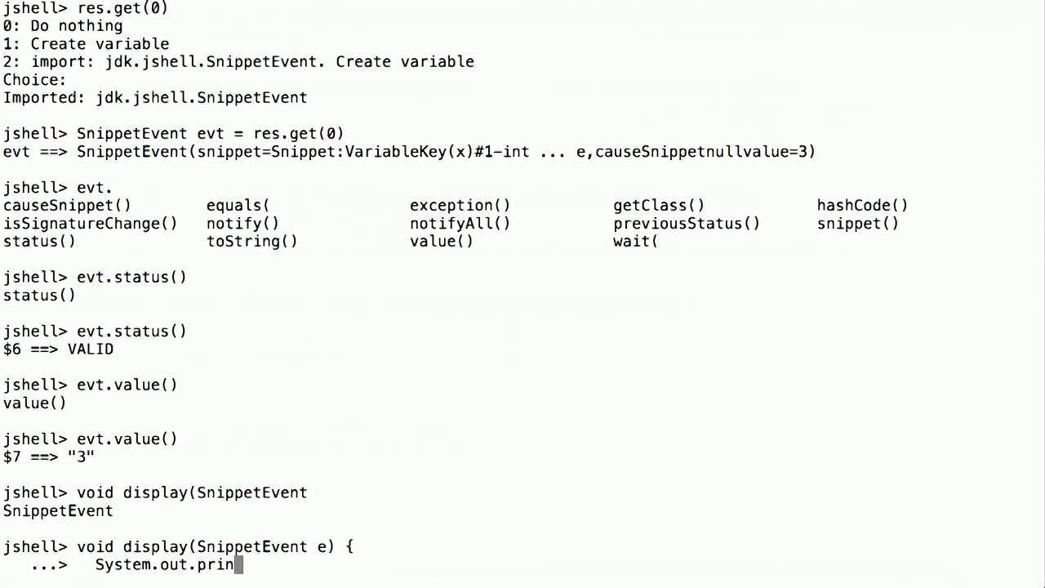
pyautogui.write('f')
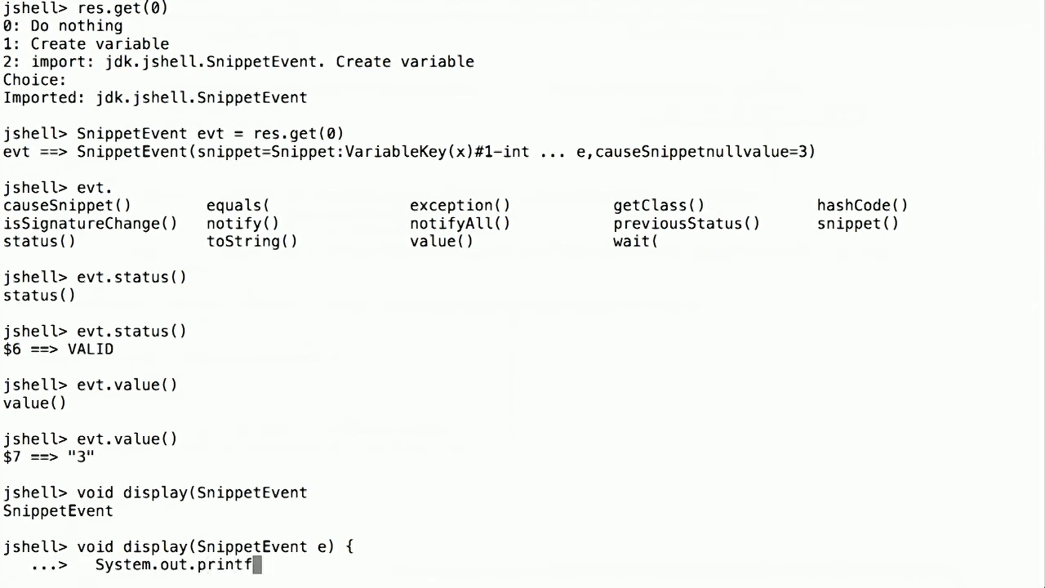
pyautogui.write('(')
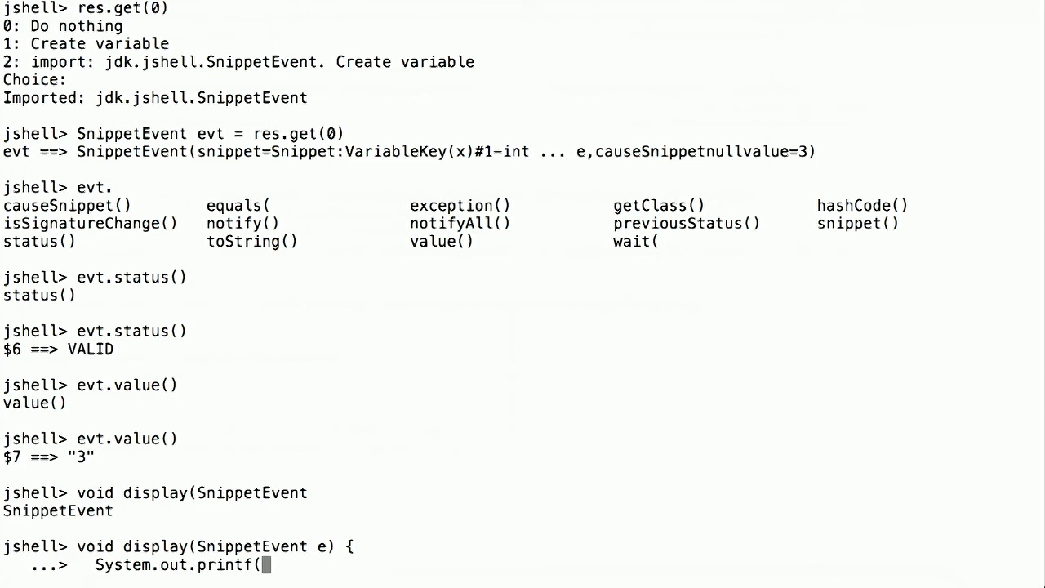
pyautogui.write('"\\')
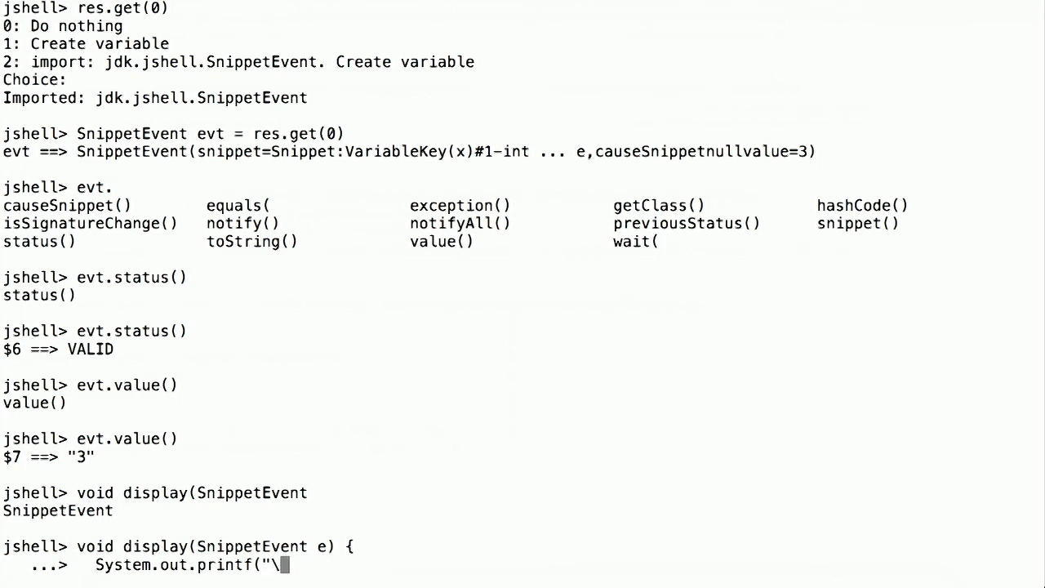
pyautogui.write('v')
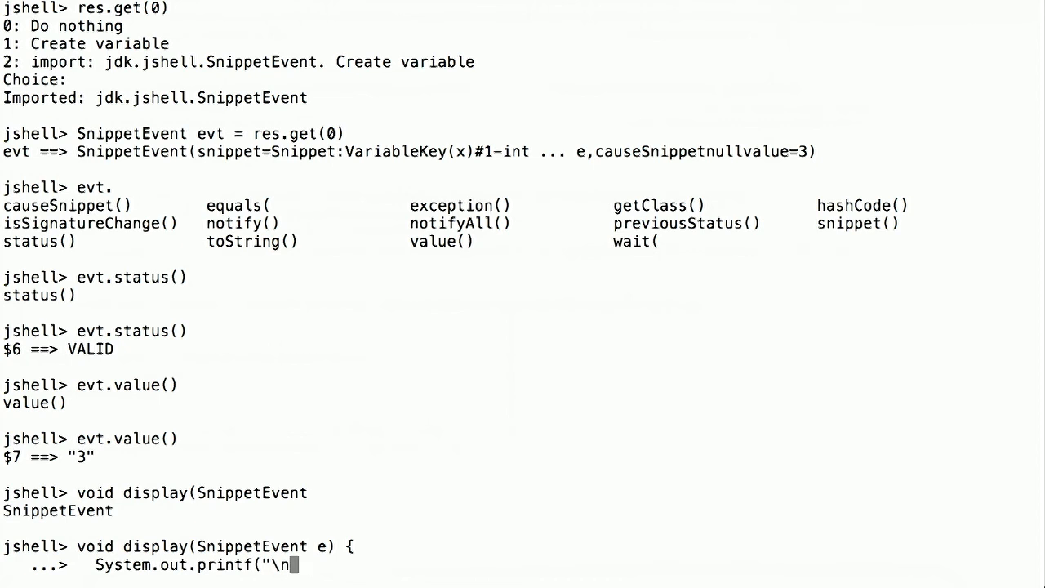
pyautogui.write('value:')
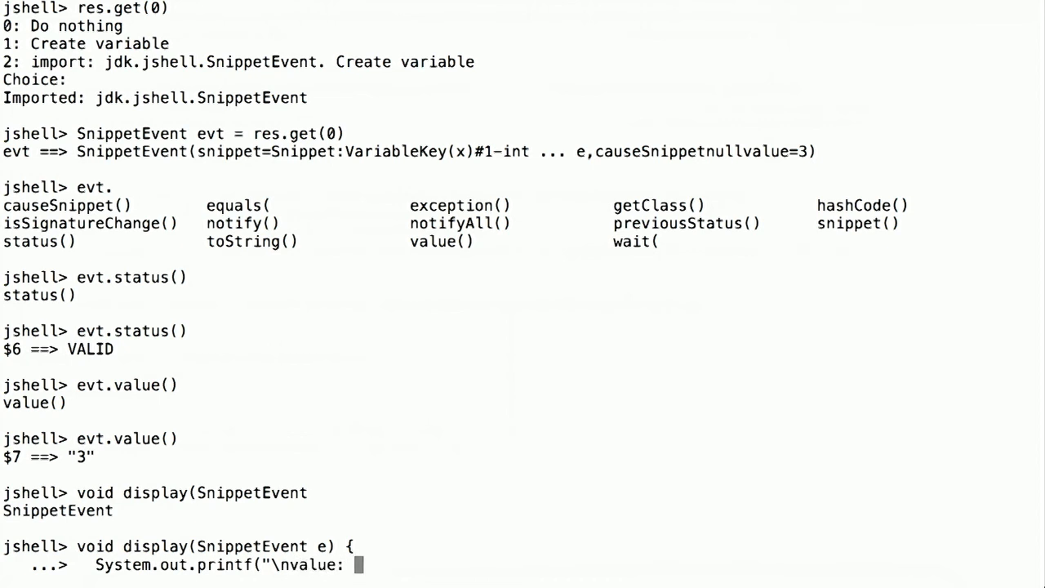
pyautogui.write('%s')
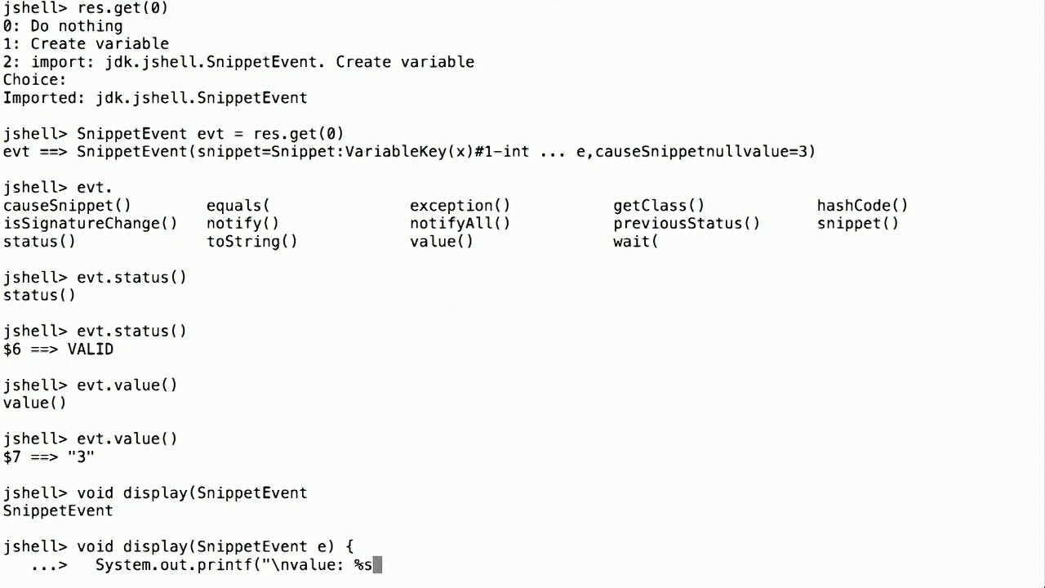
pyautogui.write('\\n",')
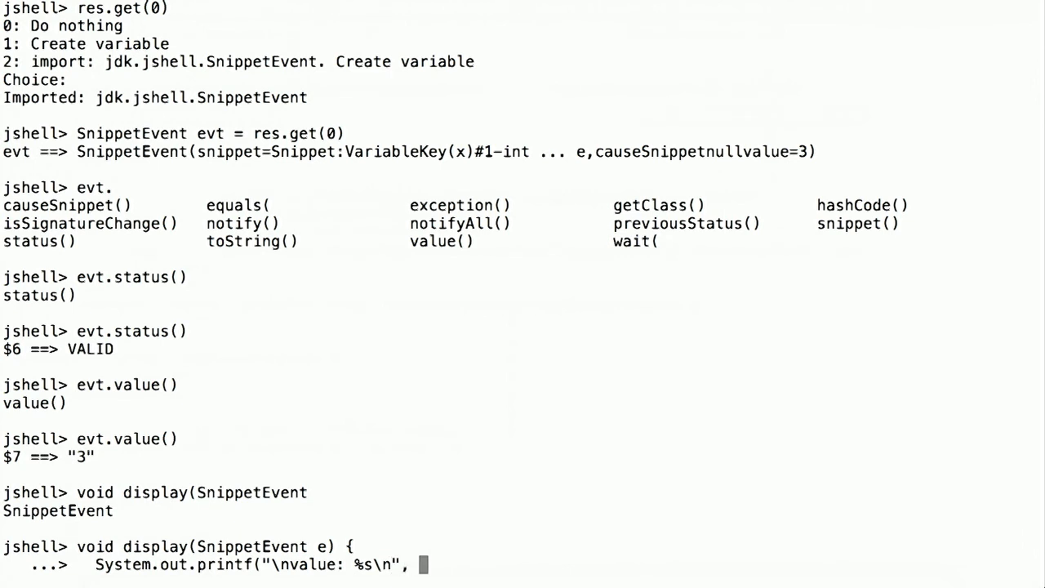
pyautogui.write('e.')
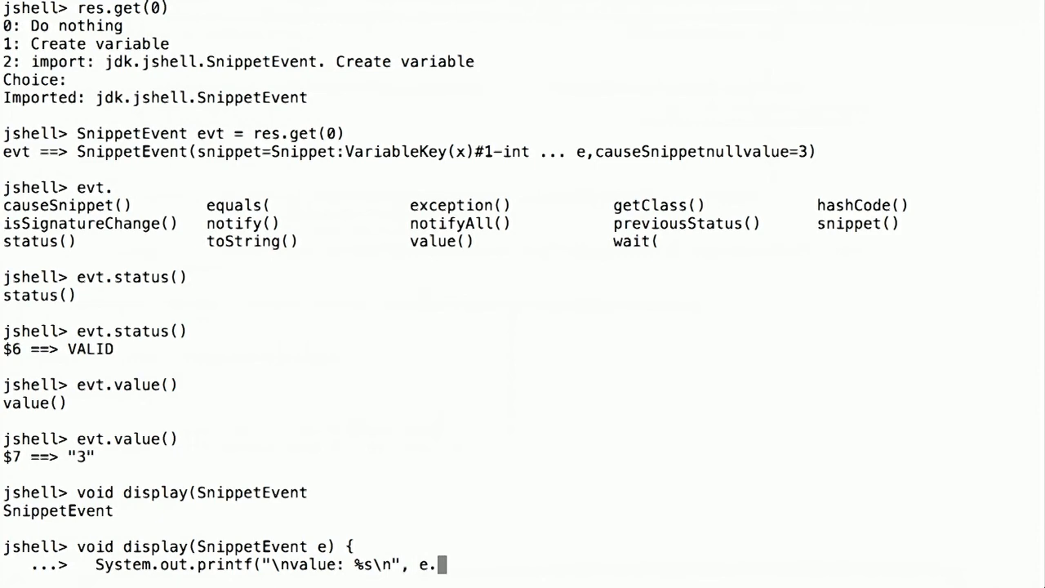
pyautogui.write('va')
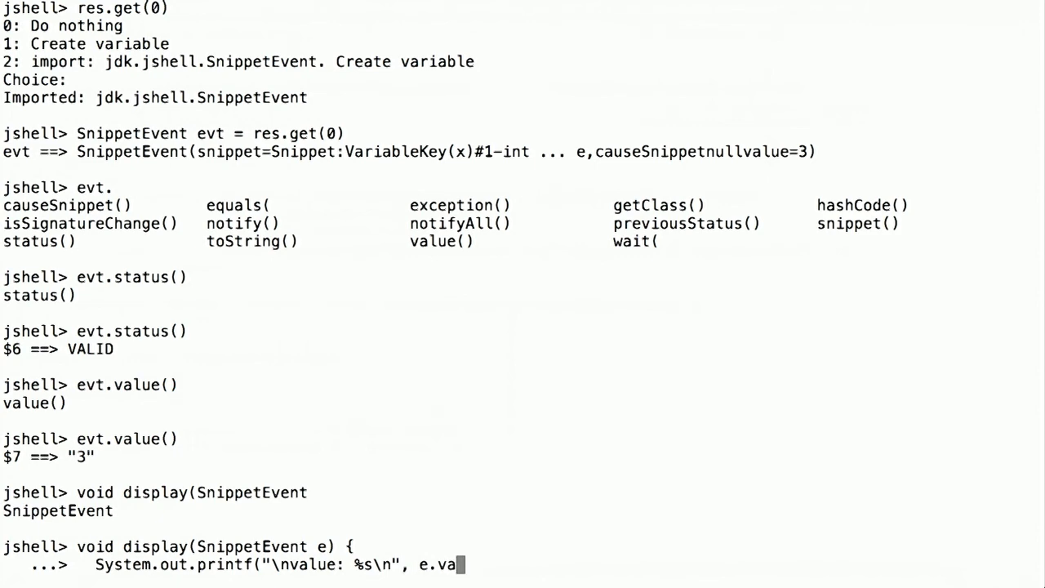
pyautogui.write('lue()')
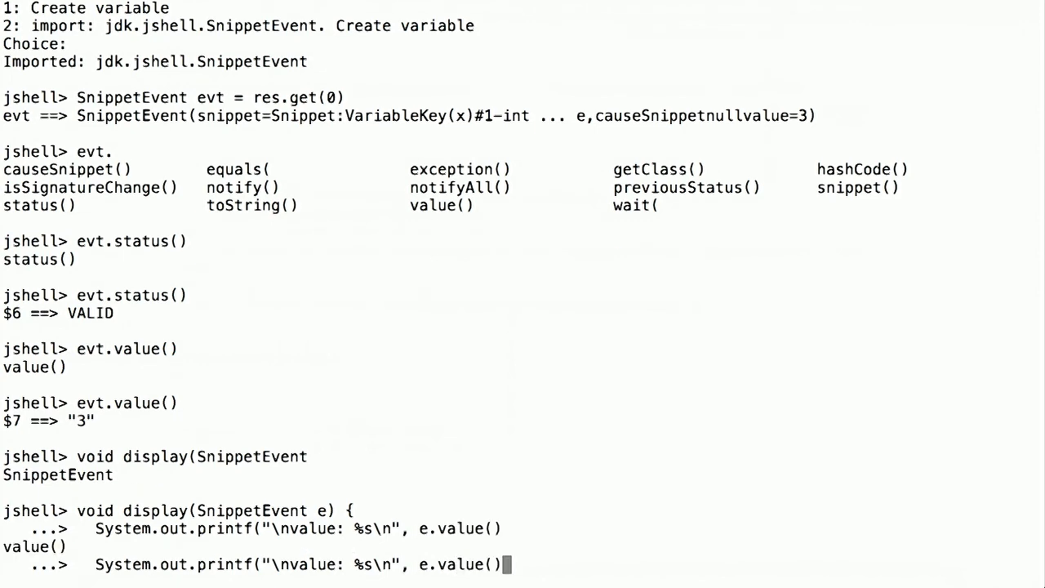
pyautogui.write(');')
pyautogui.write('display')
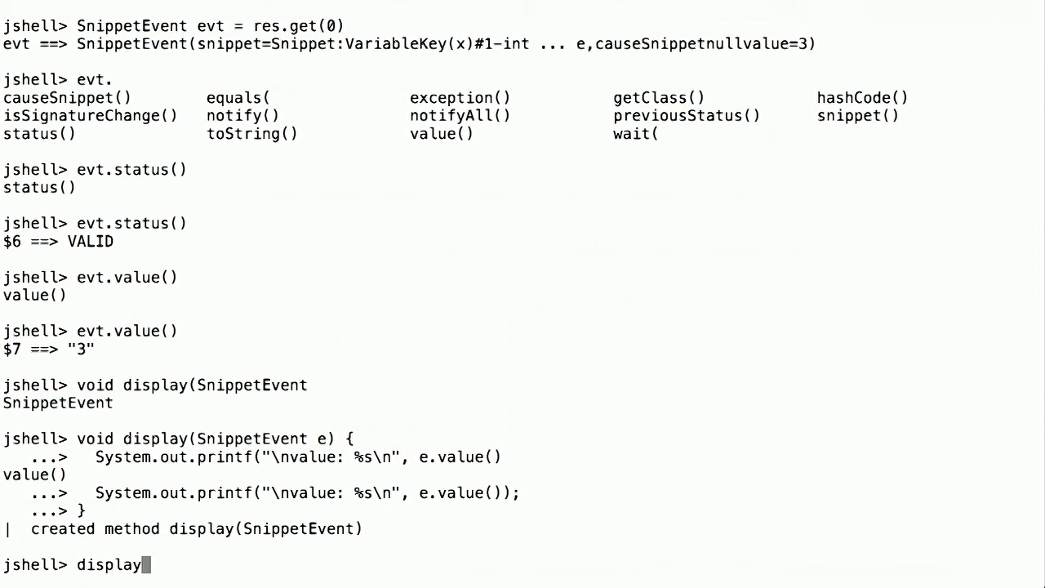
# - Run display(evt) printing value: 3, then start void process(String input)
pyautogui.write('(')
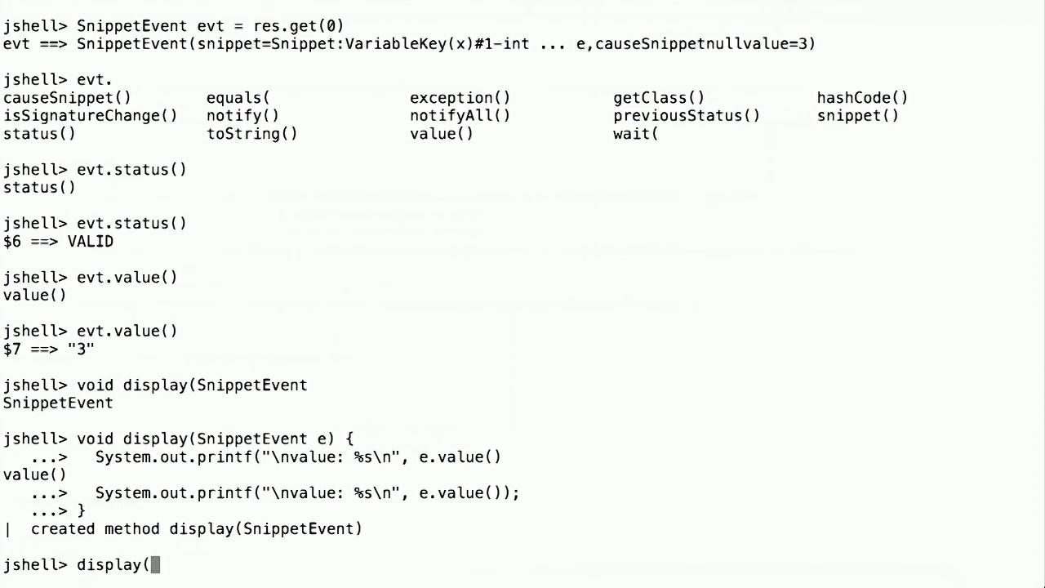
pyautogui.write('evt)')
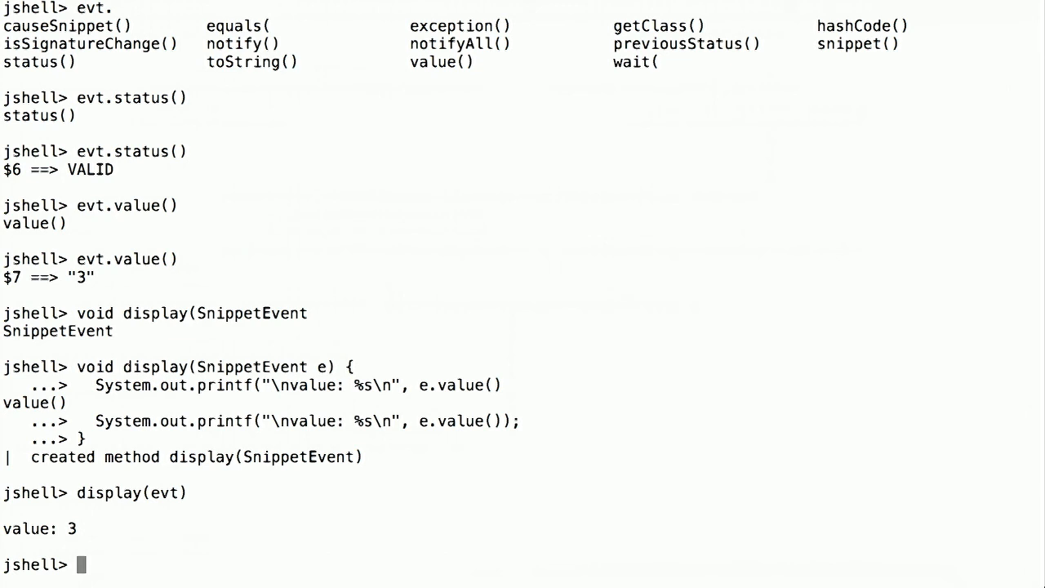
pyautogui.write('void process(String input) {')
pyautogui.write('display(sh')
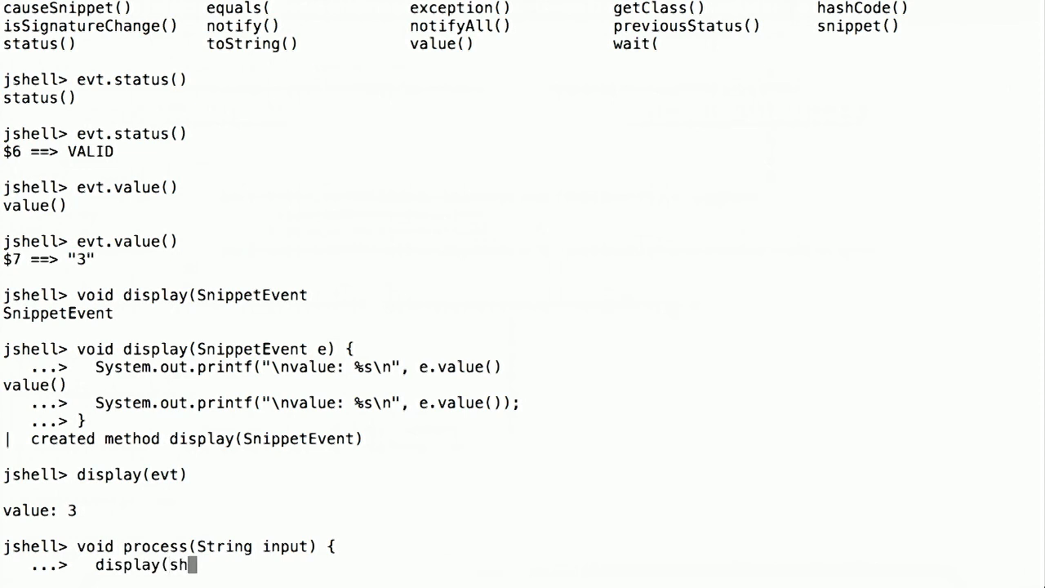
# - Write the process body display(sh.eval(input).get(0))
pyautogui.write('.ev')
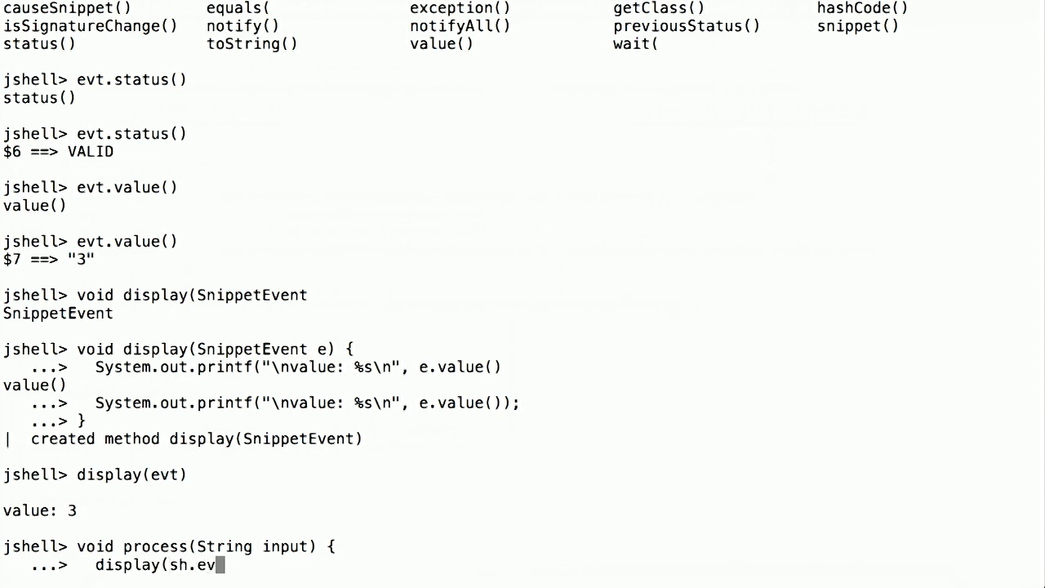
pyautogui.write('al(')
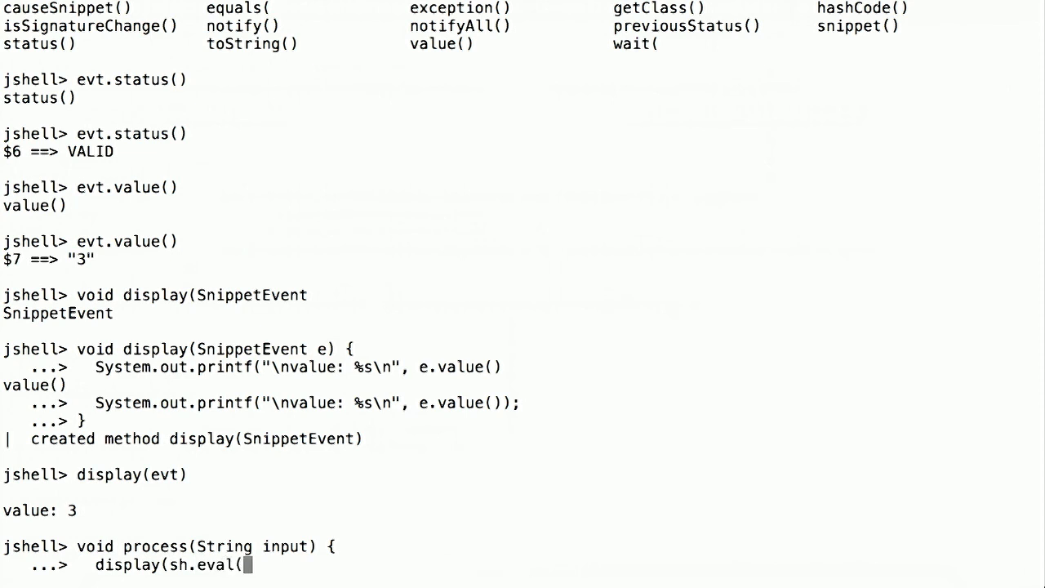
pyautogui.write('input).get(0))')
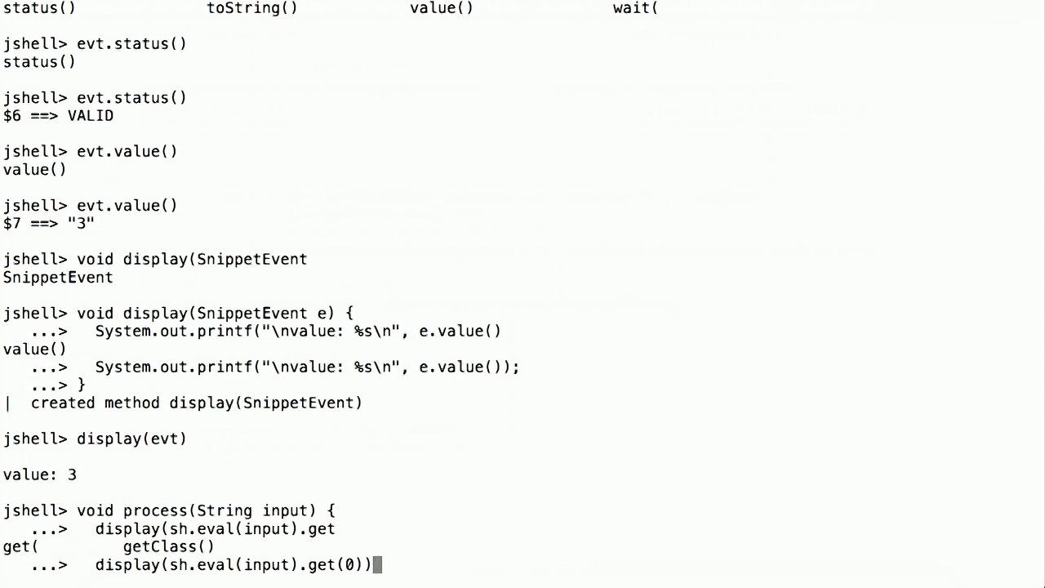